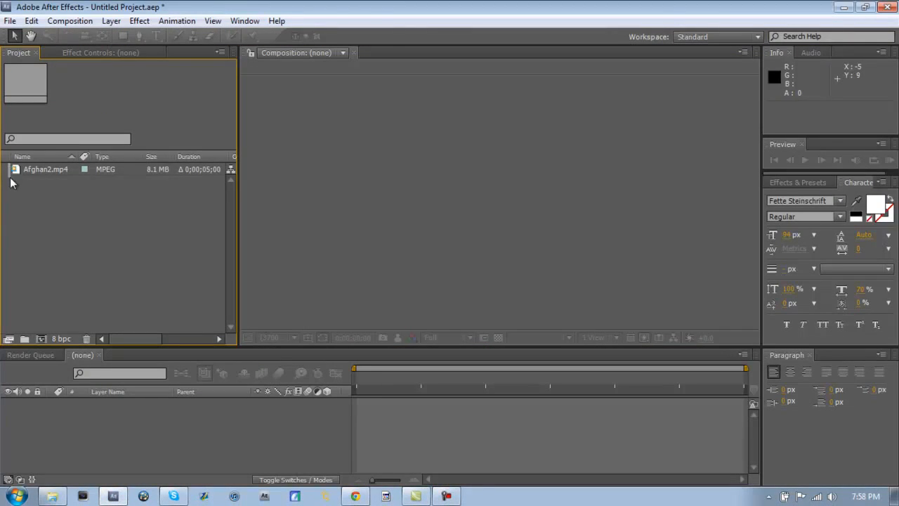
# Step: Build the Afghan2 composition from Afghan2.mp4, move to 0;00;00;54 and select the layer
pyautogui.click(45, 169)
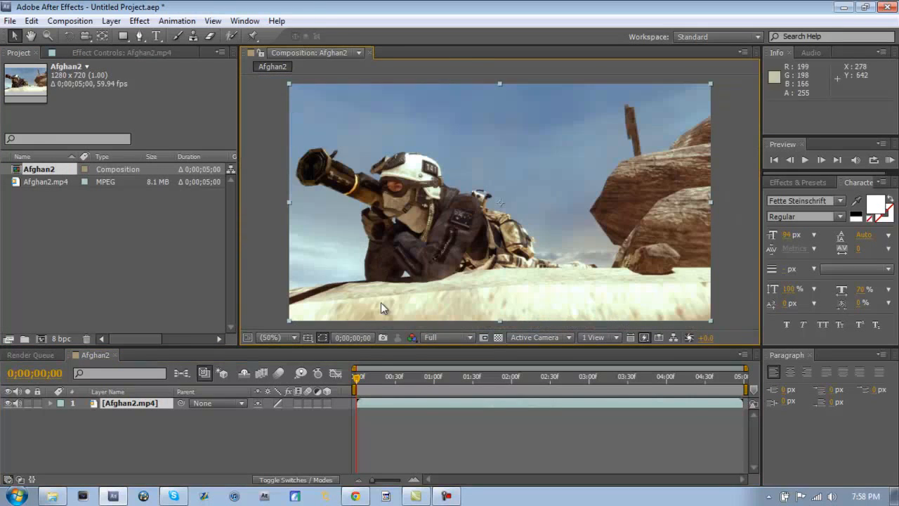
pyautogui.click(421, 376)
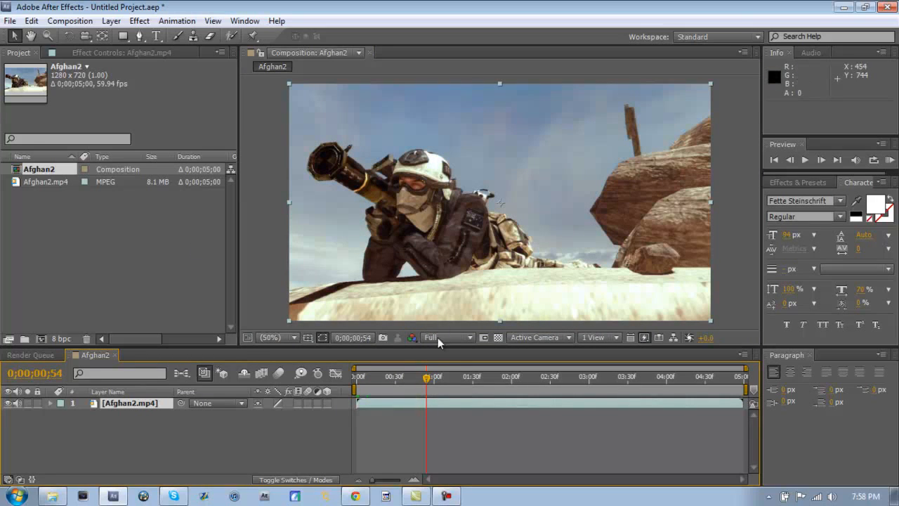
pyautogui.moveTo(141, 356)
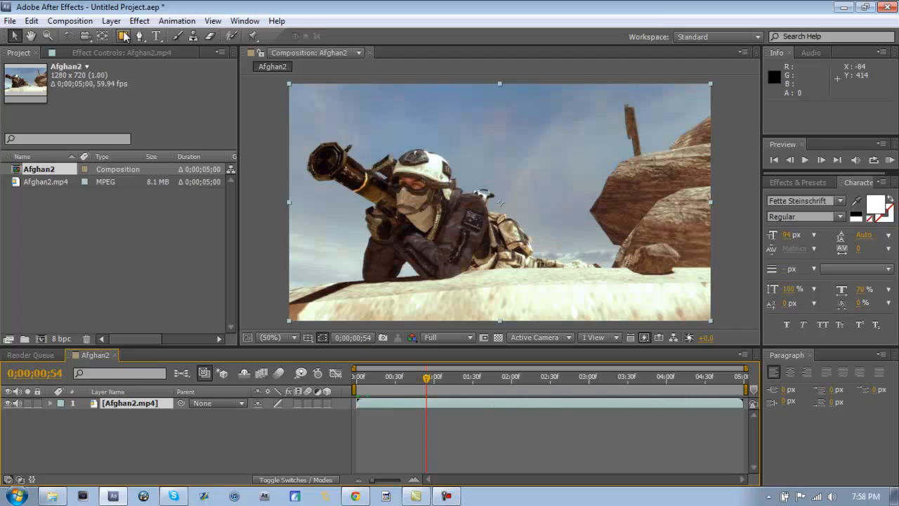
pyautogui.click(110, 21)
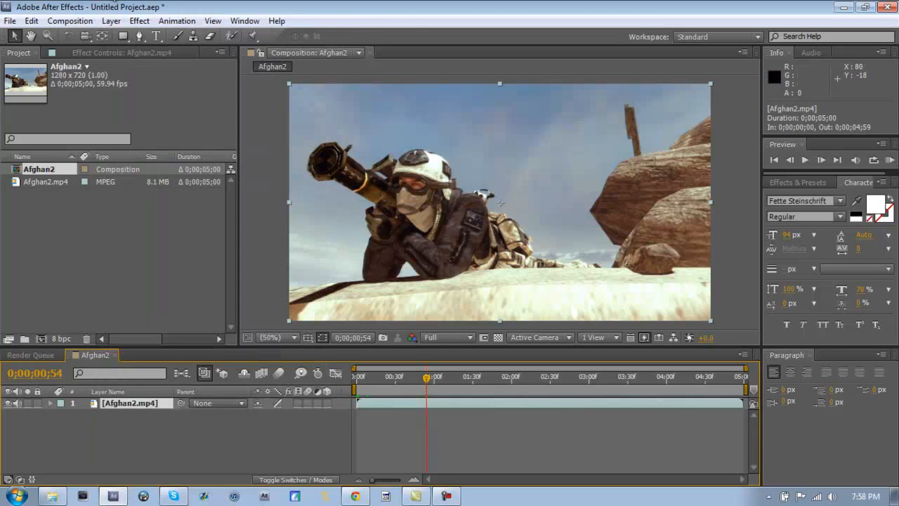
# Step: Enable Time Remapping on Afghan2.mp4 with a keyframe holding the 0;00;00;54 frame
pyautogui.click(111, 21)
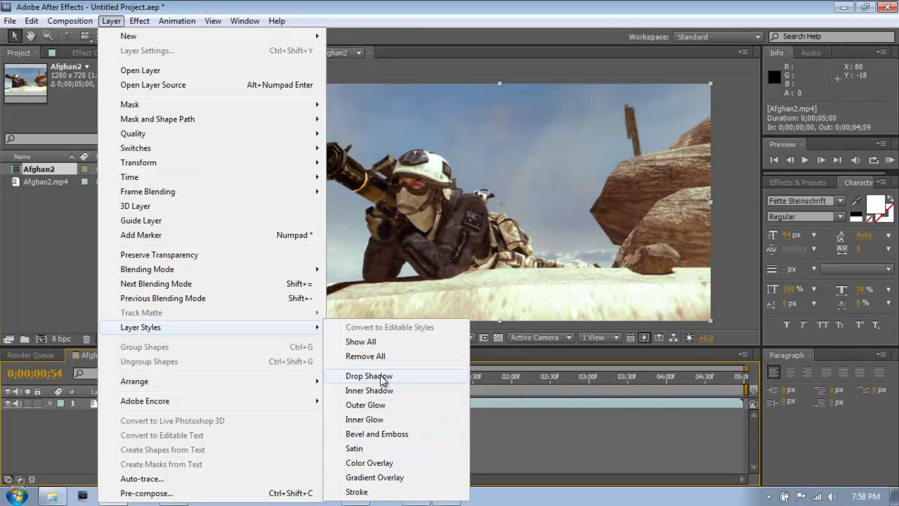
pyautogui.moveTo(130, 177)
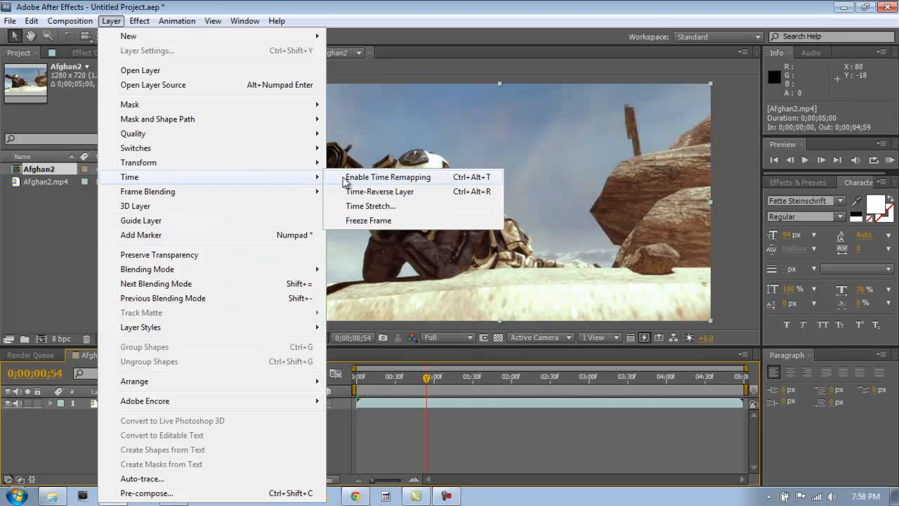
pyautogui.click(388, 176)
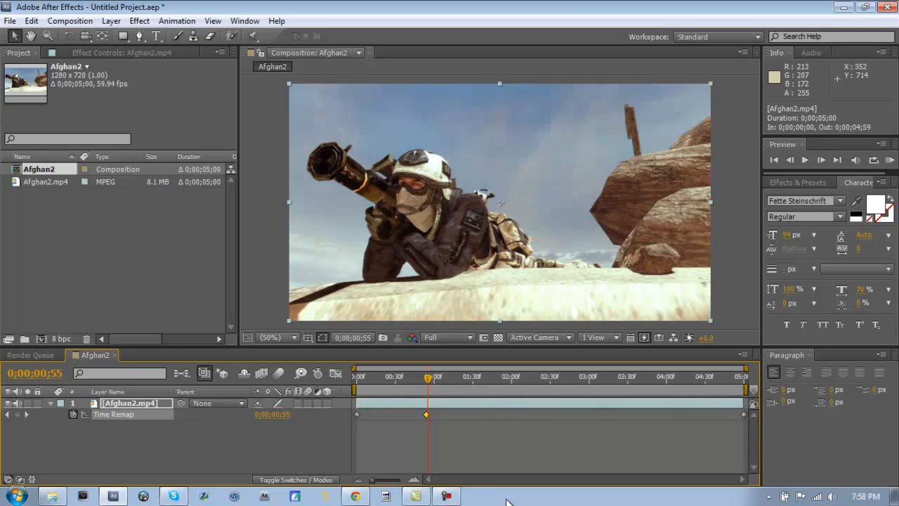
pyautogui.moveTo(303, 470)
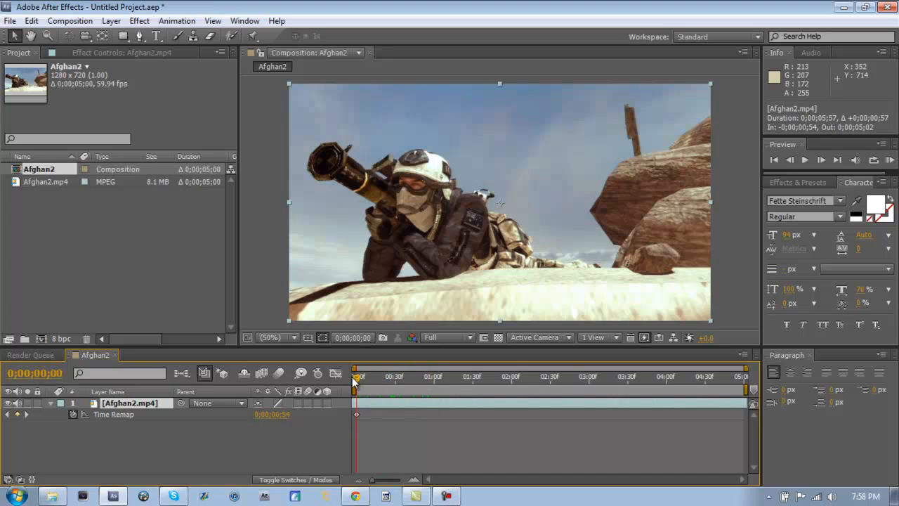
pyautogui.click(404, 376)
pyautogui.write('HI')
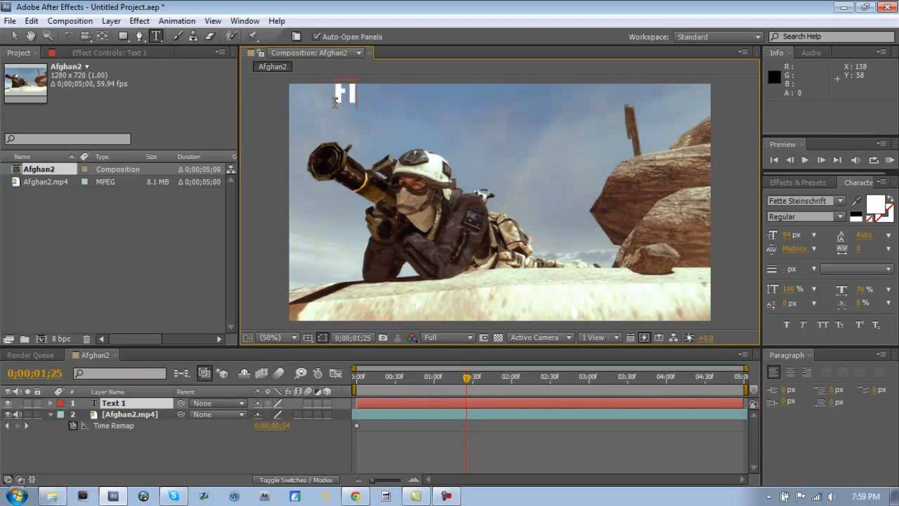
# Step: Type the text layers 'Flow Tutorial' and 'Episode One', then stop text editing
pyautogui.write('Flow Tutorial')
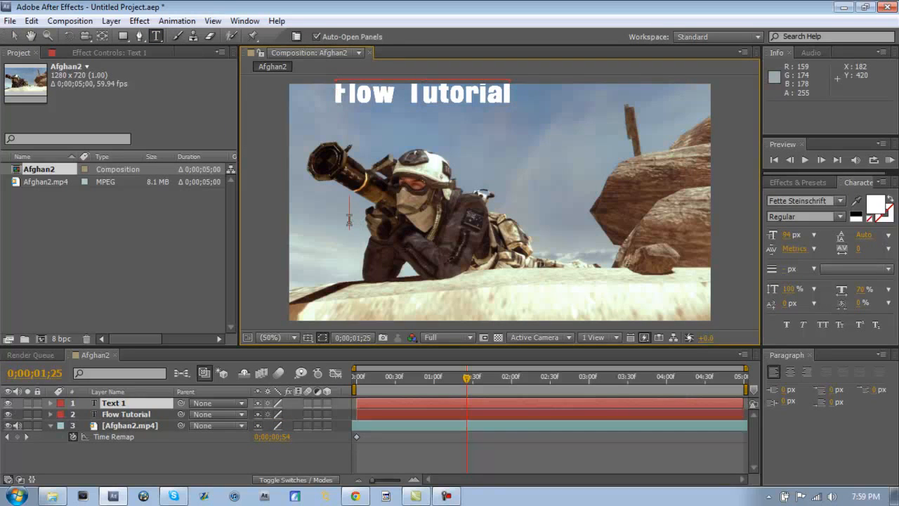
pyautogui.write('Episode')
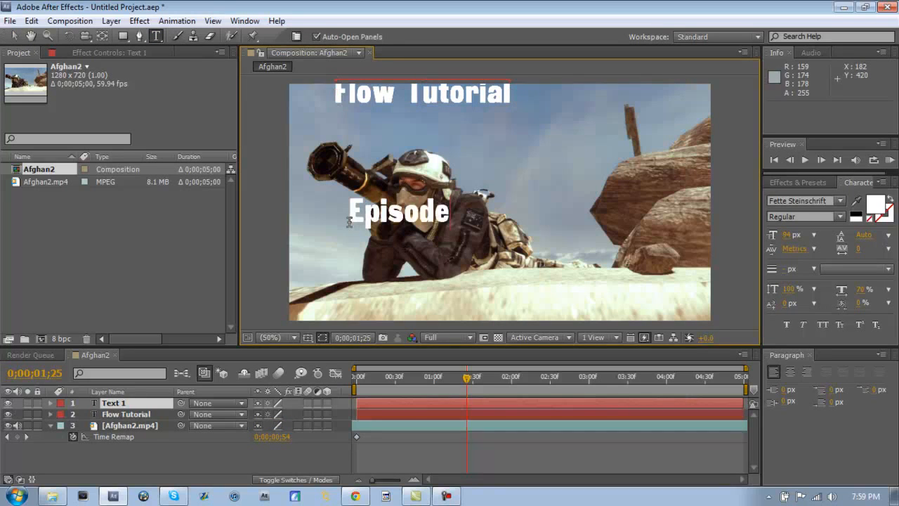
pyautogui.write('One')
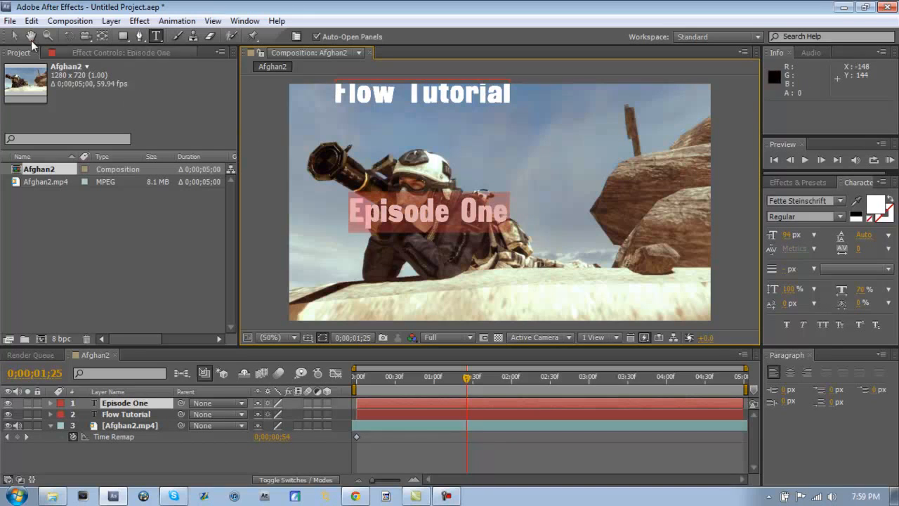
pyautogui.click(125, 414)
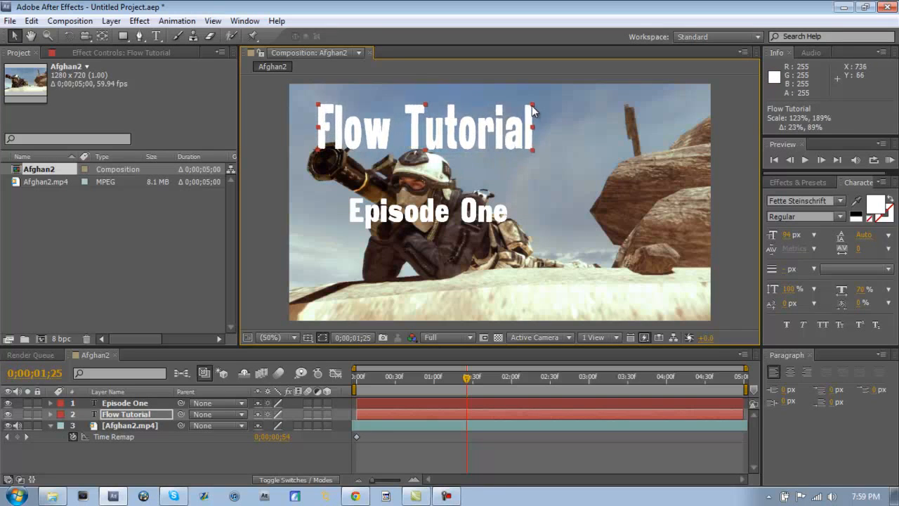
# Step: Scale Flow Tutorial and Episode One taller and move Episode One to the right
pyautogui.moveTo(534, 105); pyautogui.dragTo(555, 95)
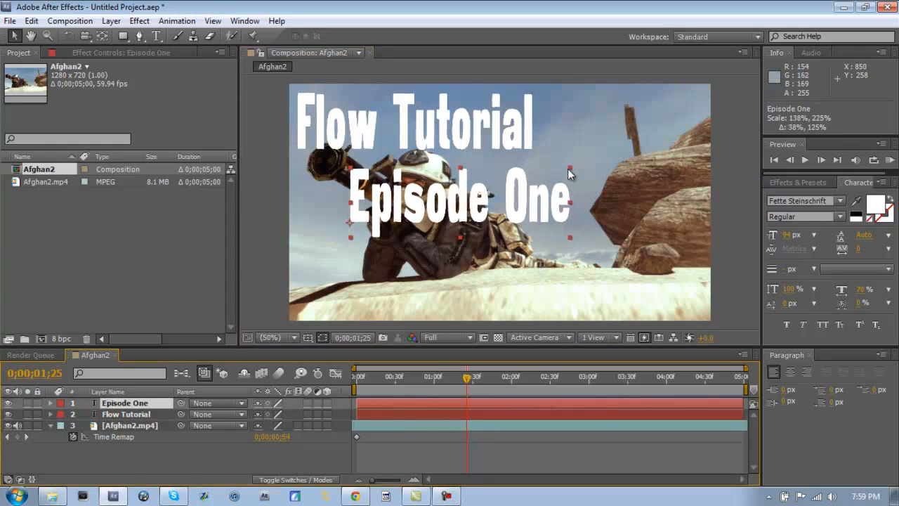
pyautogui.moveTo(456, 197); pyautogui.dragTo(587, 196)
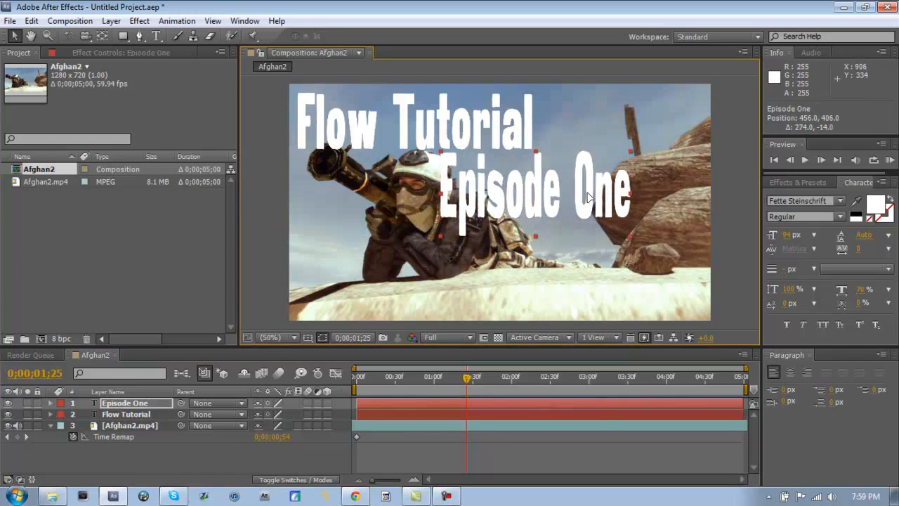
pyautogui.moveTo(586, 198); pyautogui.dragTo(613, 153)
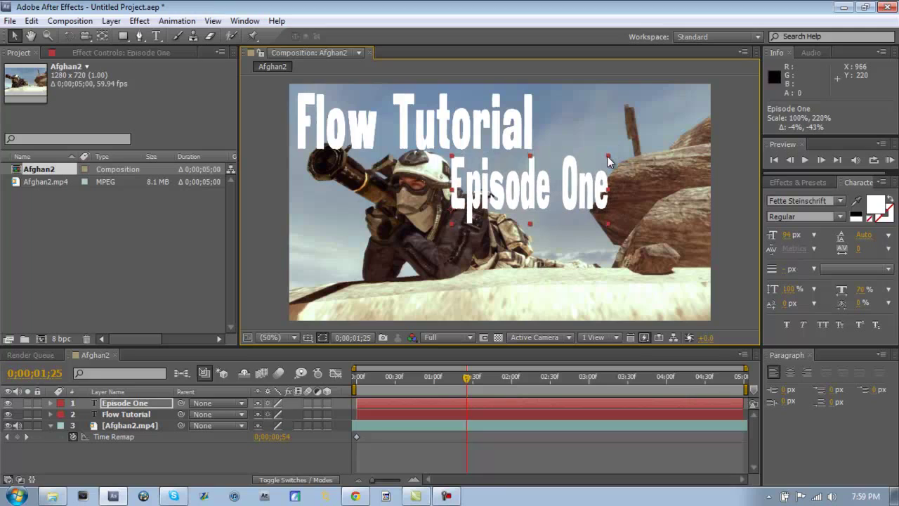
pyautogui.moveTo(440, 184)
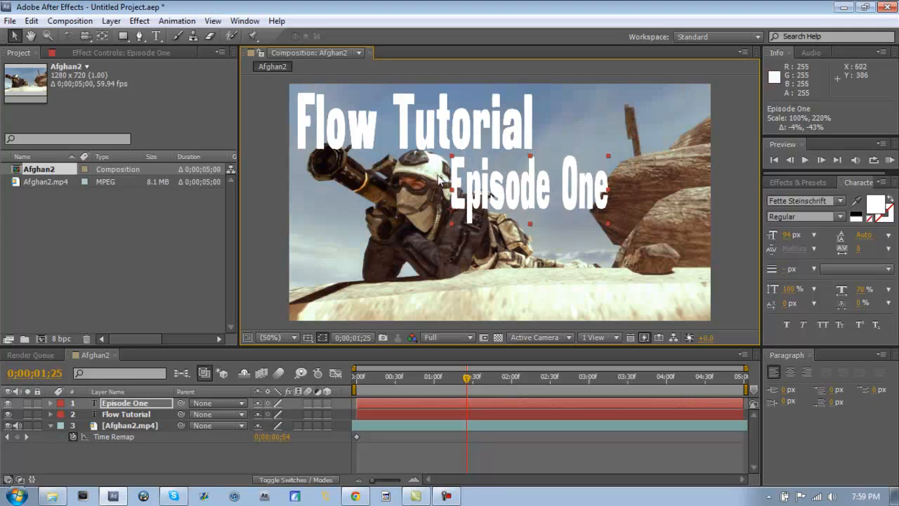
pyautogui.moveTo(606, 160)
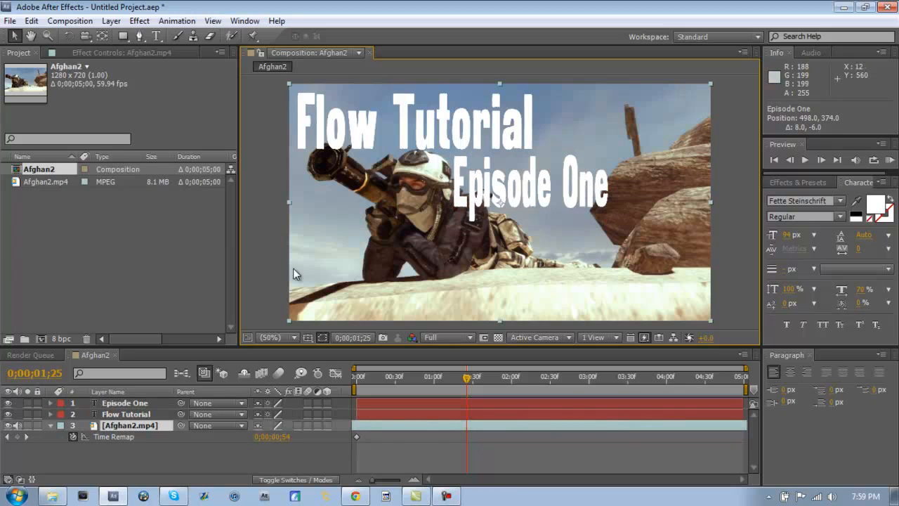
# Step: Pre-compose the Flow Tutorial title layer into Flow Tutorial Comp 1
pyautogui.click(125, 414)
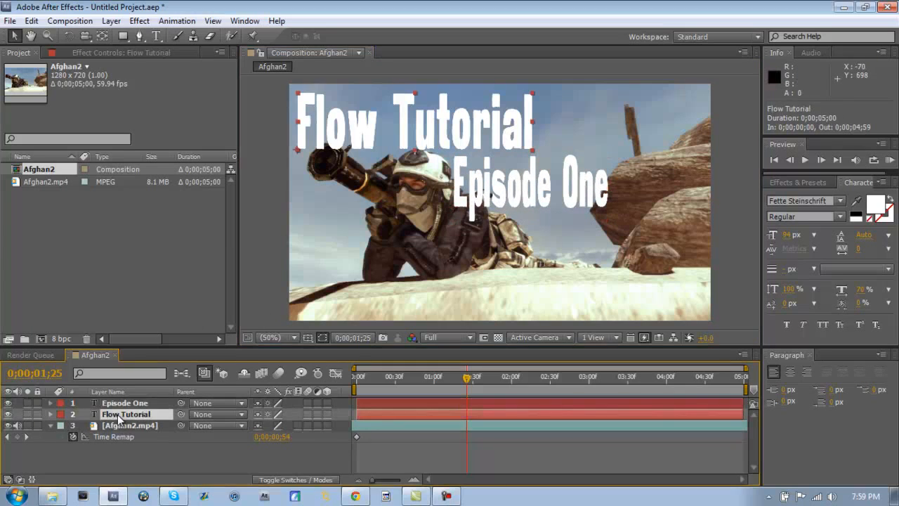
pyautogui.click(110, 21)
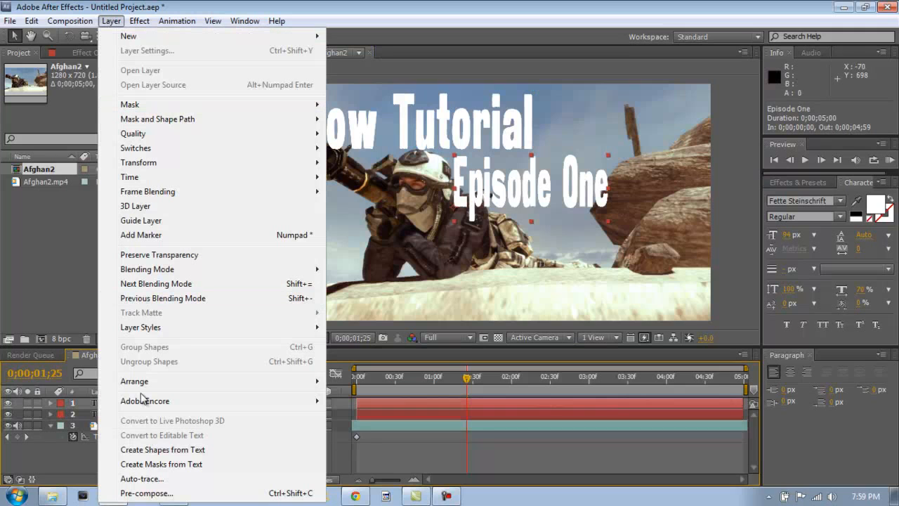
pyautogui.click(143, 479)
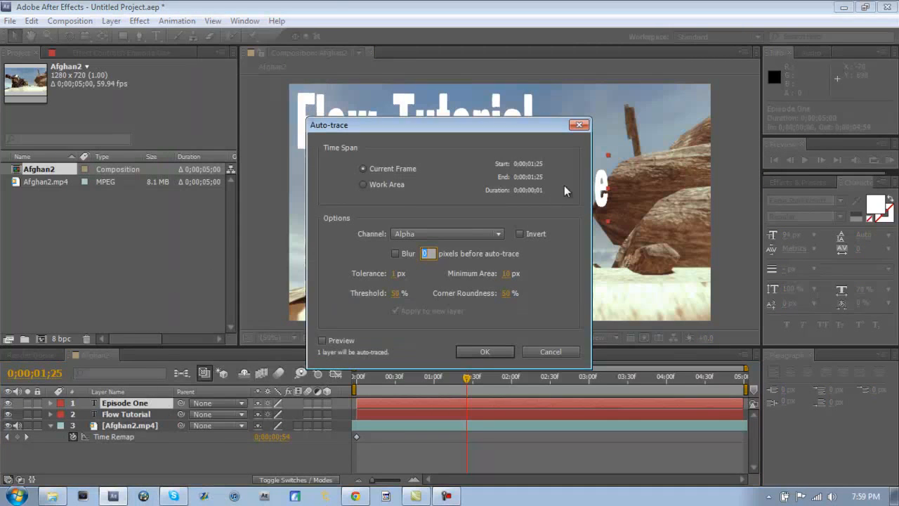
pyautogui.click(109, 20)
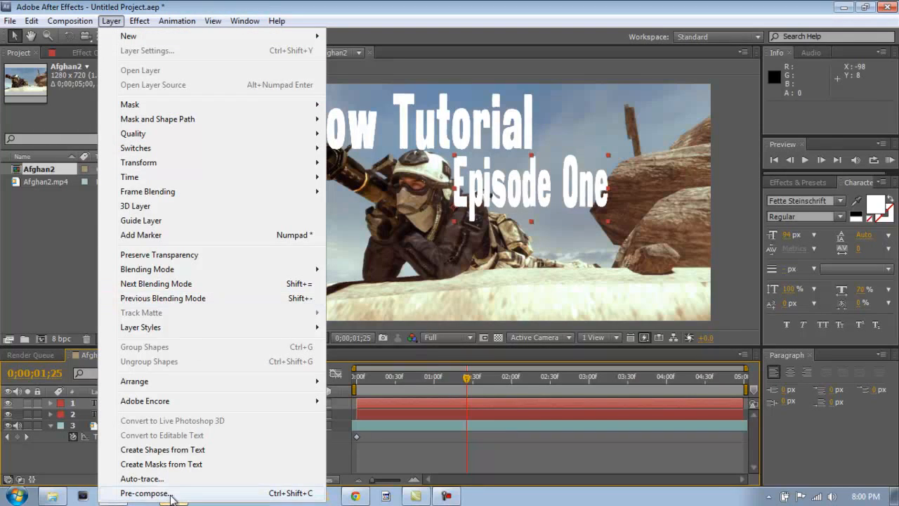
pyautogui.click(142, 493)
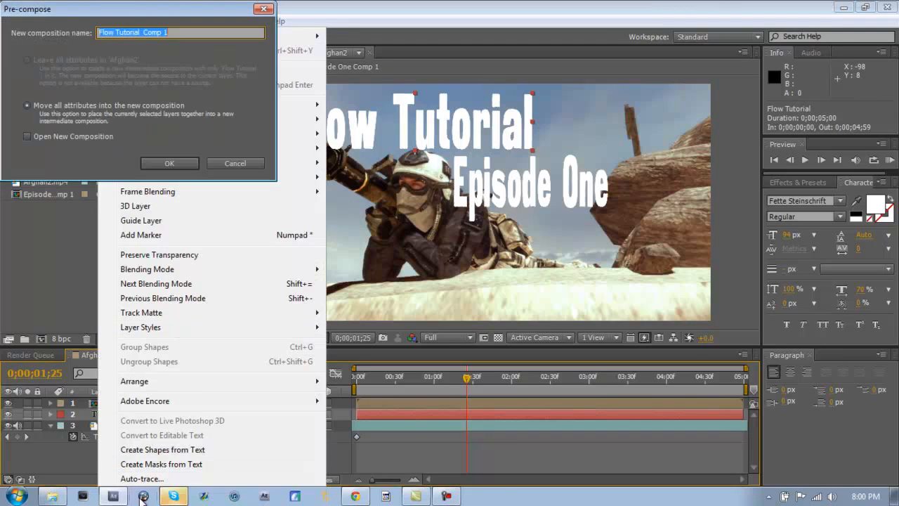
pyautogui.click(169, 163)
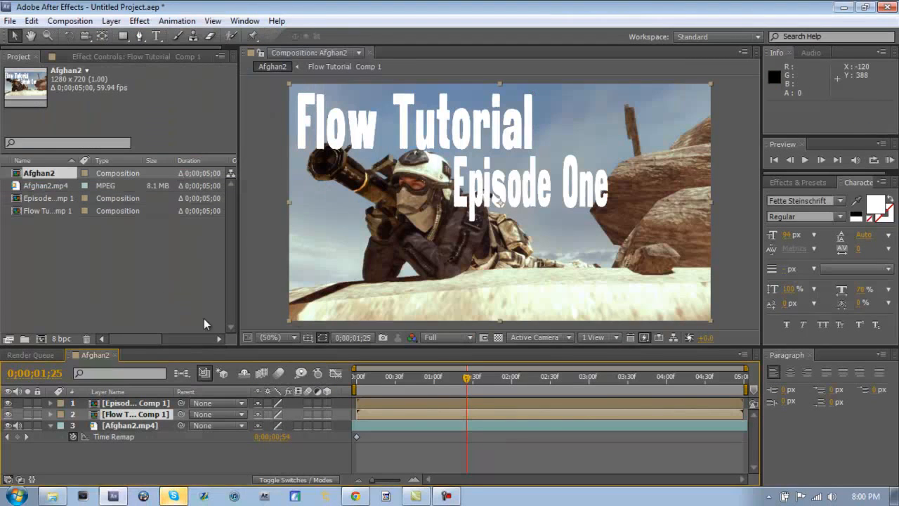
# Step: Rename the title precomp layers to 'Episode' and 'Flow', then select the Flow layer
pyautogui.rightClick(133, 414)
pyautogui.write('Flow')
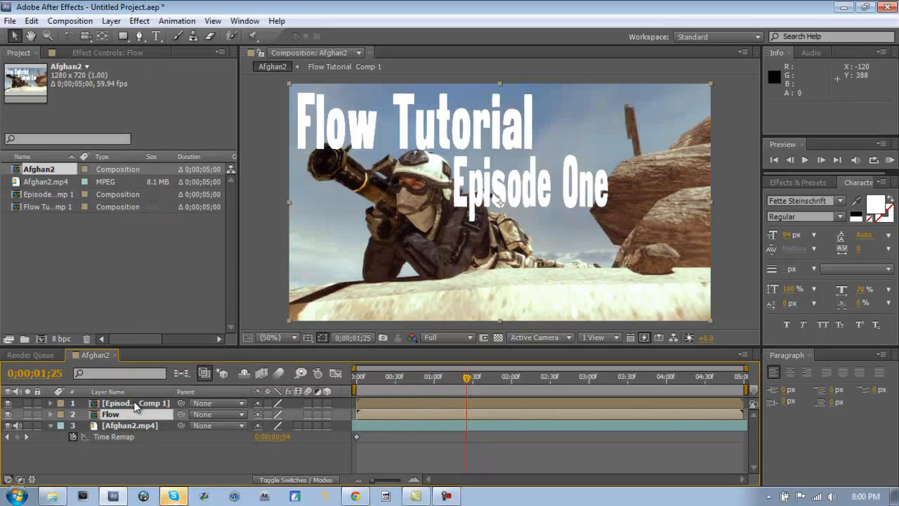
pyautogui.rightClick(134, 404)
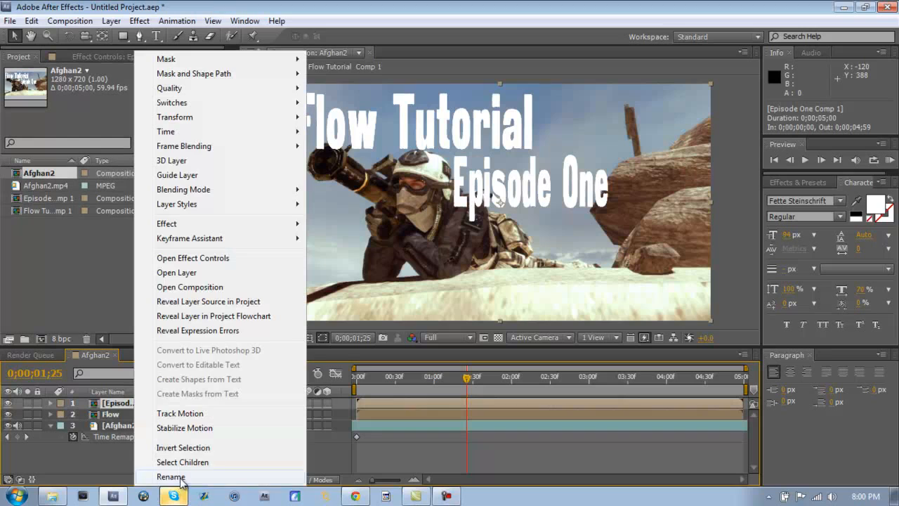
pyautogui.click(170, 477)
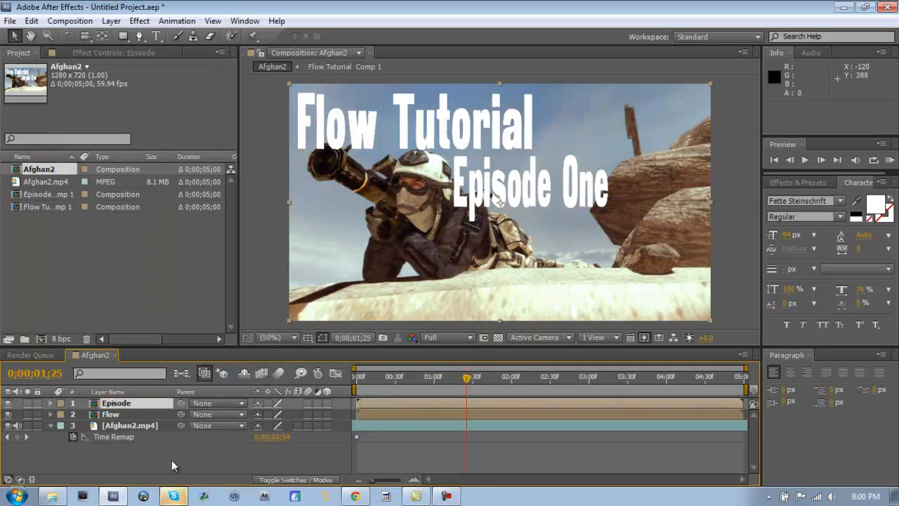
pyautogui.click(111, 414)
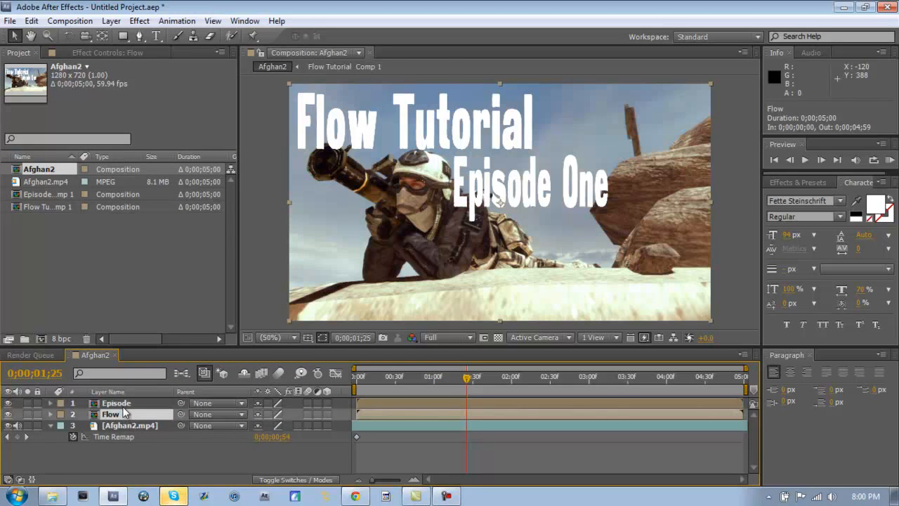
pyautogui.moveTo(528, 220)
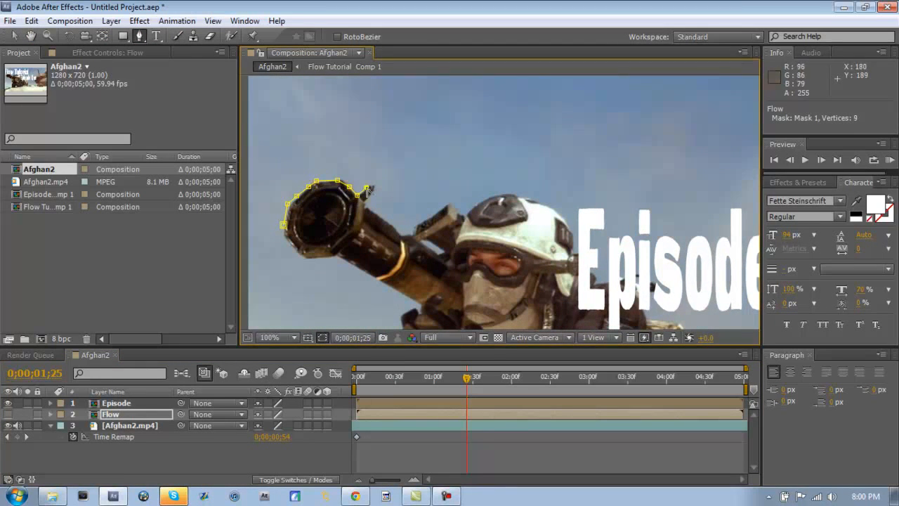
# Step: Place Pen mask points on Flow along the launcher barrel, shoulder and helmet
pyautogui.click(443, 209)
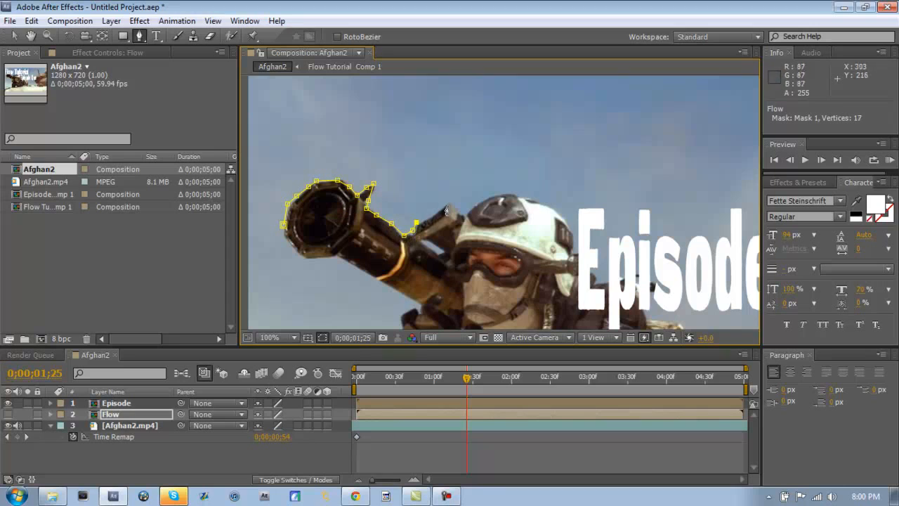
pyautogui.click(447, 209)
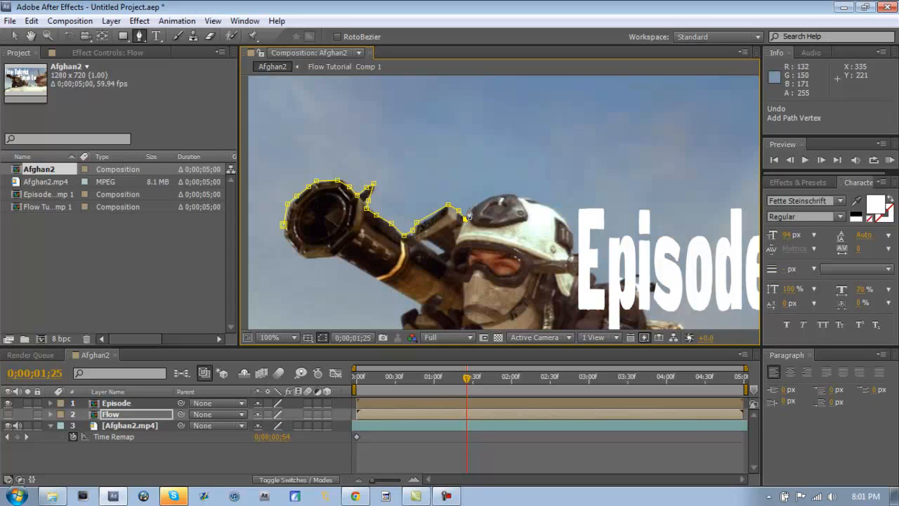
pyautogui.click(569, 227)
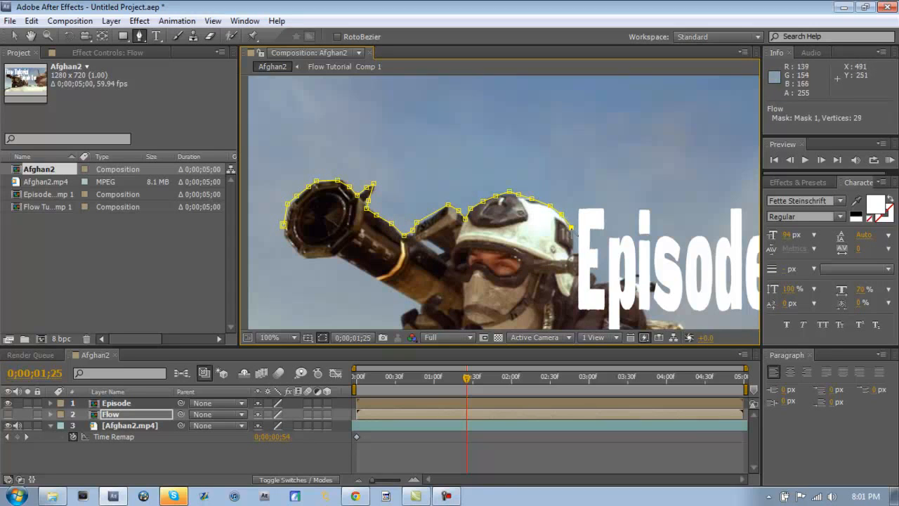
pyautogui.click(116, 403)
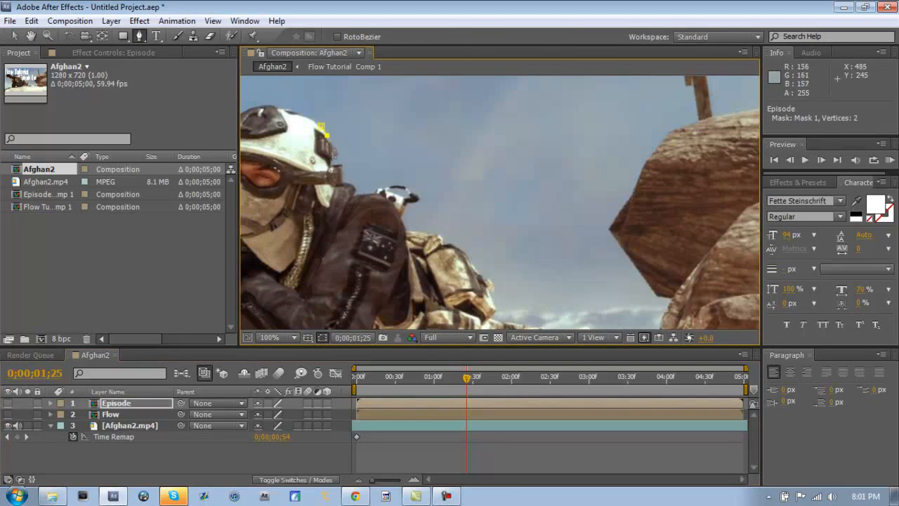
# Step: Draw Episode Mask 1 from the helmet, zoom to 200%, and start Mask 2 along the shoulder
pyautogui.click(357, 196)
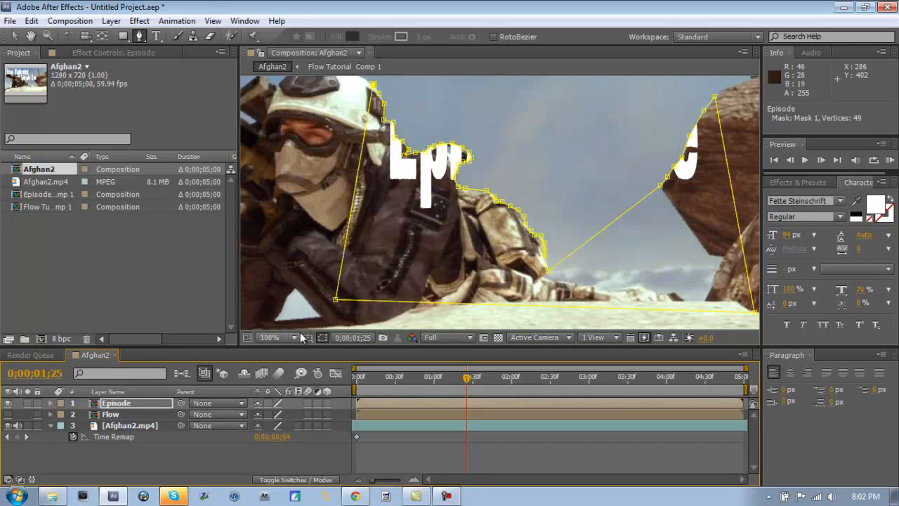
pyautogui.click(273, 337)
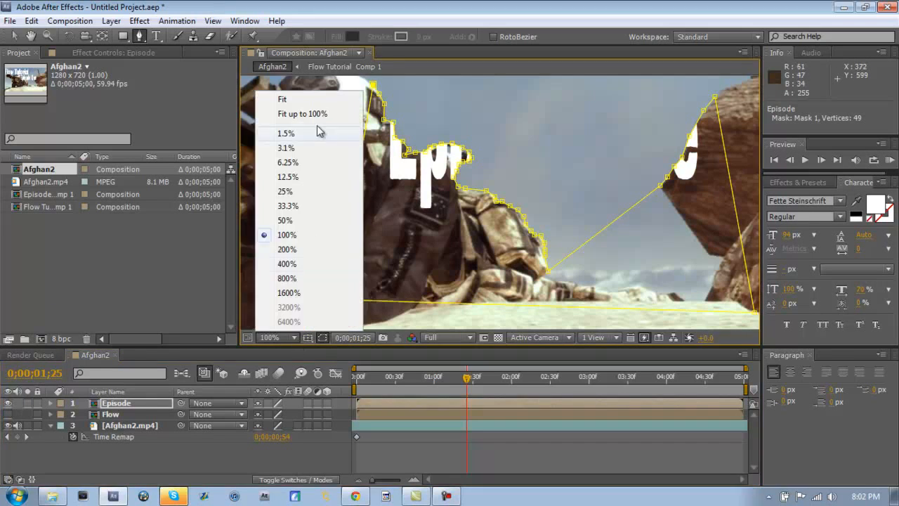
pyautogui.moveTo(308, 113)
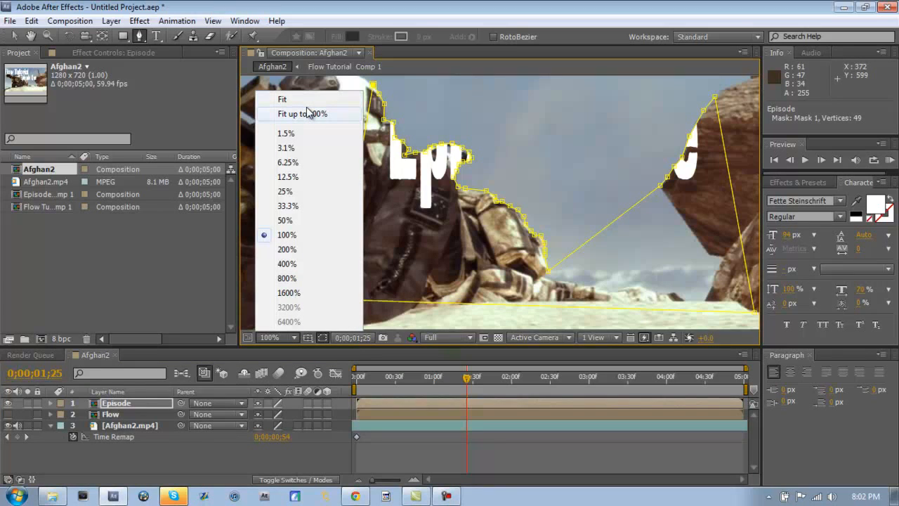
pyautogui.moveTo(292, 105)
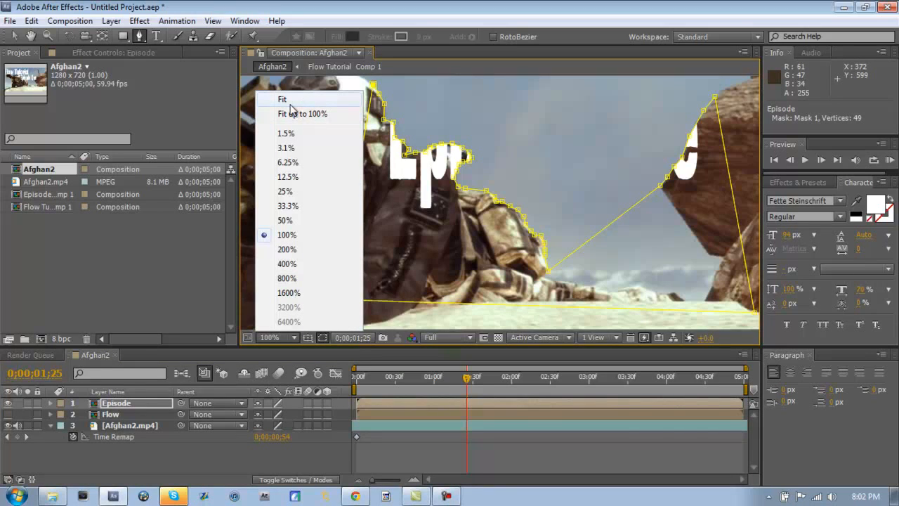
pyautogui.moveTo(302, 113)
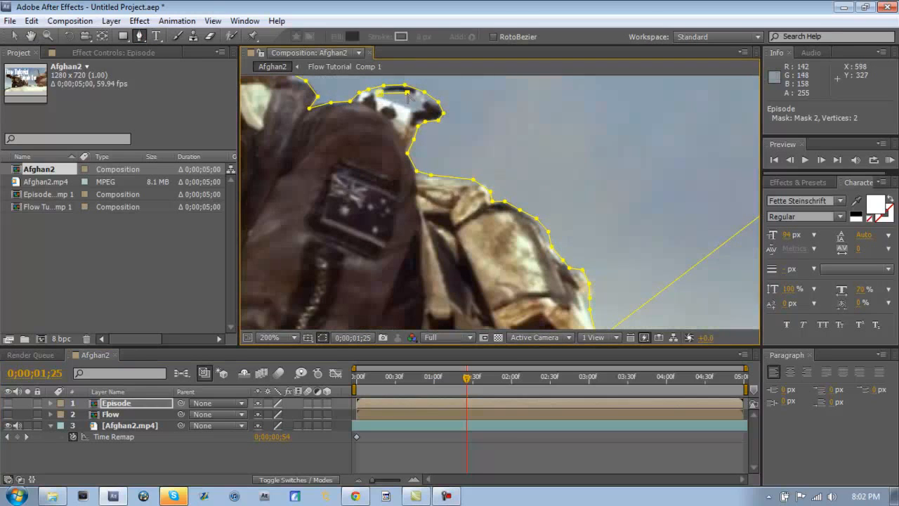
pyautogui.click(402, 111)
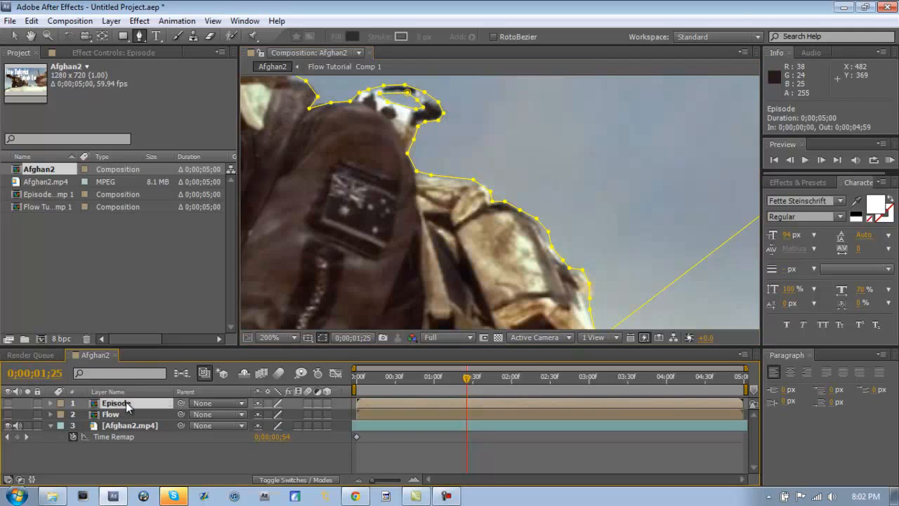
# Step: Show the Episode masks, change the mask mode, and zoom back out to 50%
pyautogui.click(49, 403)
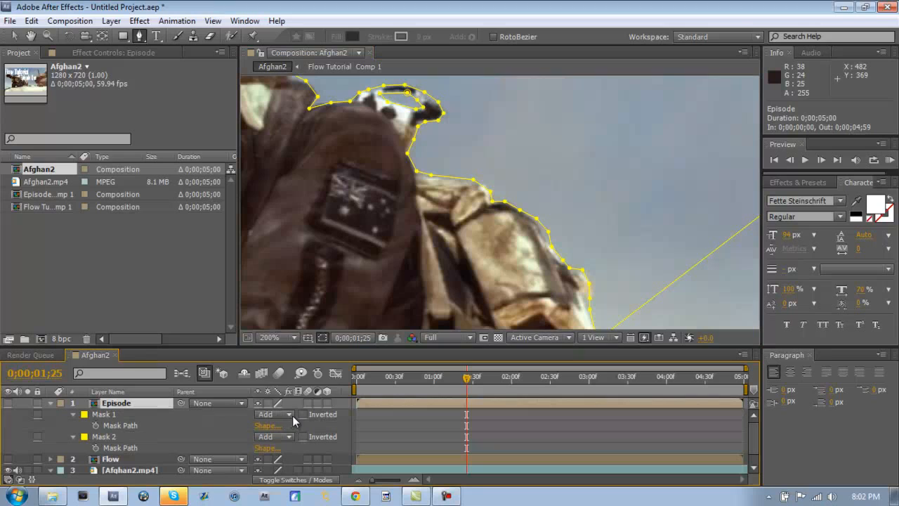
pyautogui.click(273, 414)
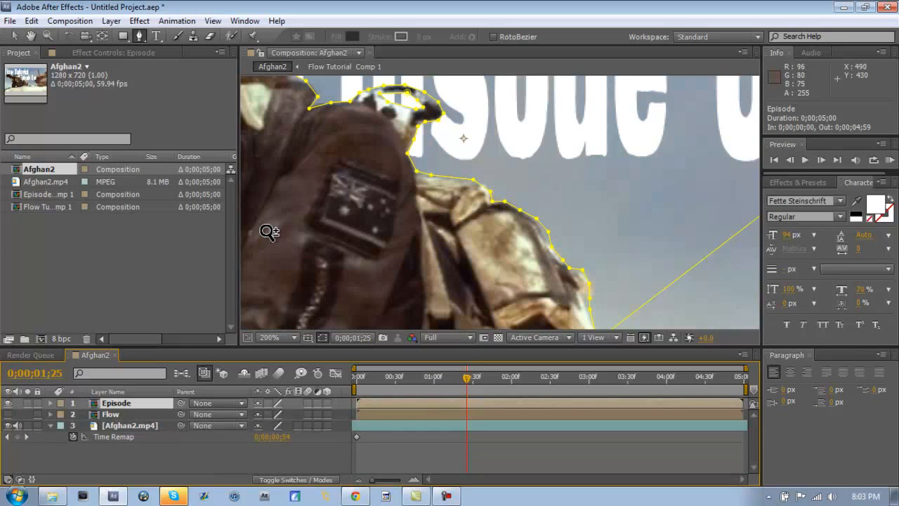
pyautogui.click(269, 337)
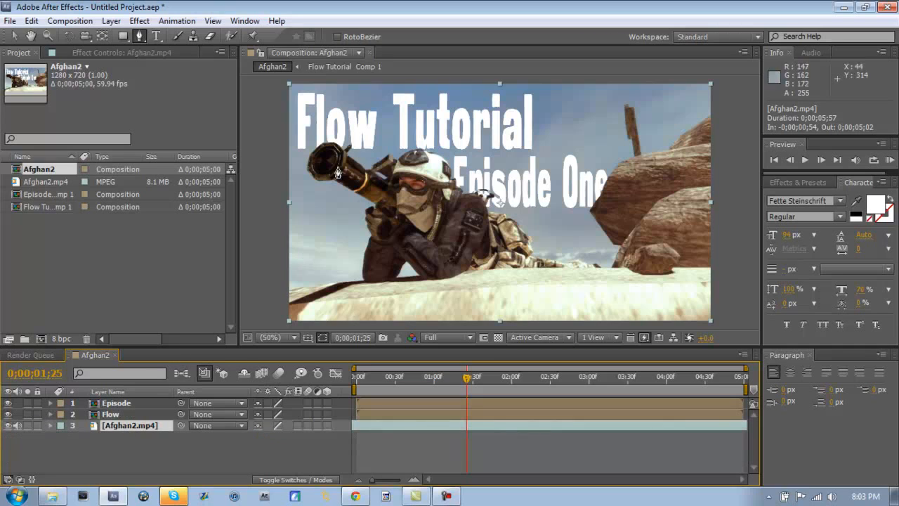
# Step: Open the Episode One precomp, move its text up and left, and return to Afghan2
pyautogui.click(116, 403)
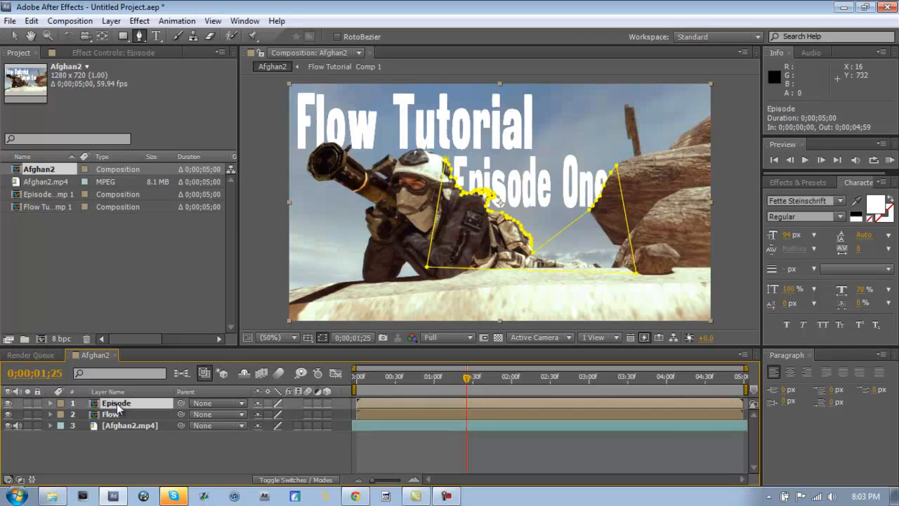
pyautogui.doubleClick(116, 403)
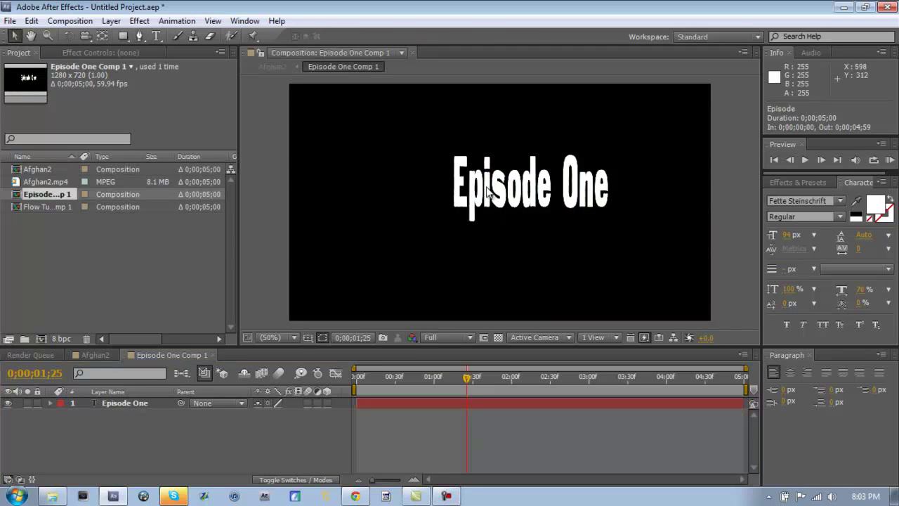
pyautogui.moveTo(530, 187); pyautogui.dragTo(478, 158)
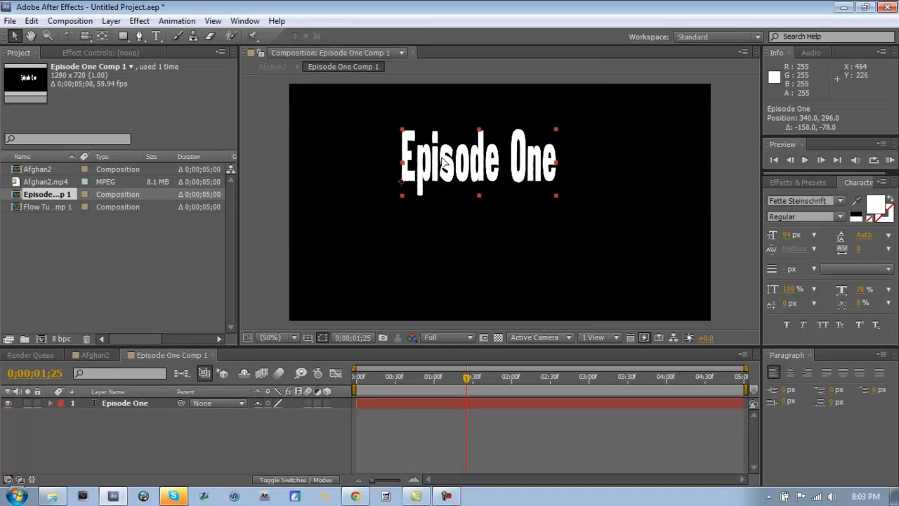
pyautogui.click(95, 355)
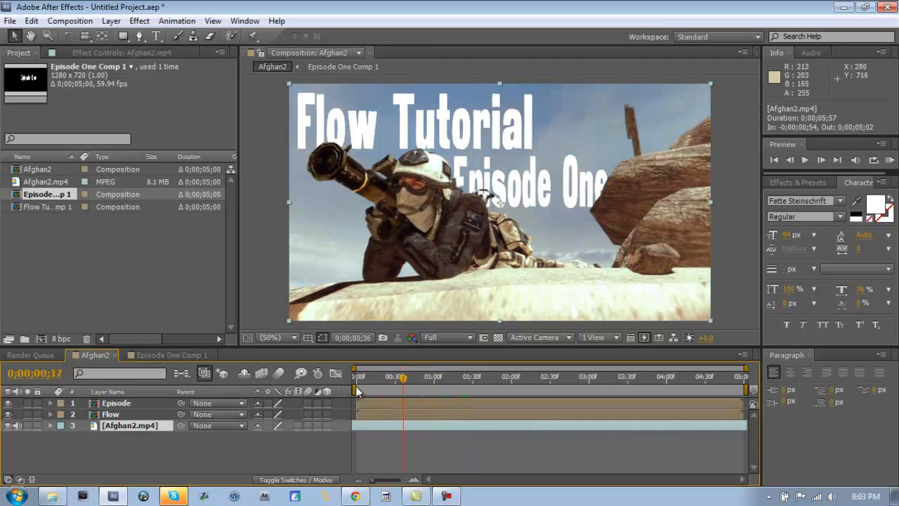
# Step: Move MisFire Flicker off the Episode title onto a new adjustment layer, with Frequency 92%
pyautogui.click(356, 394)
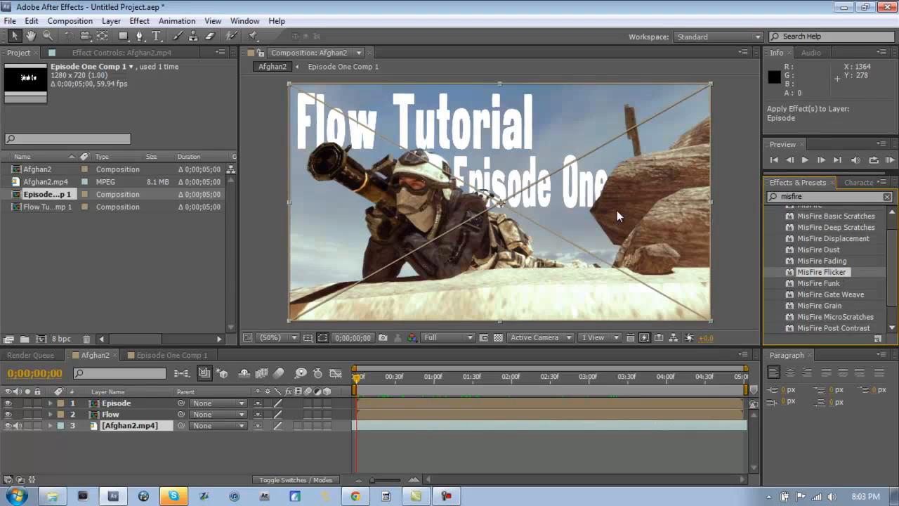
pyautogui.doubleClick(823, 271)
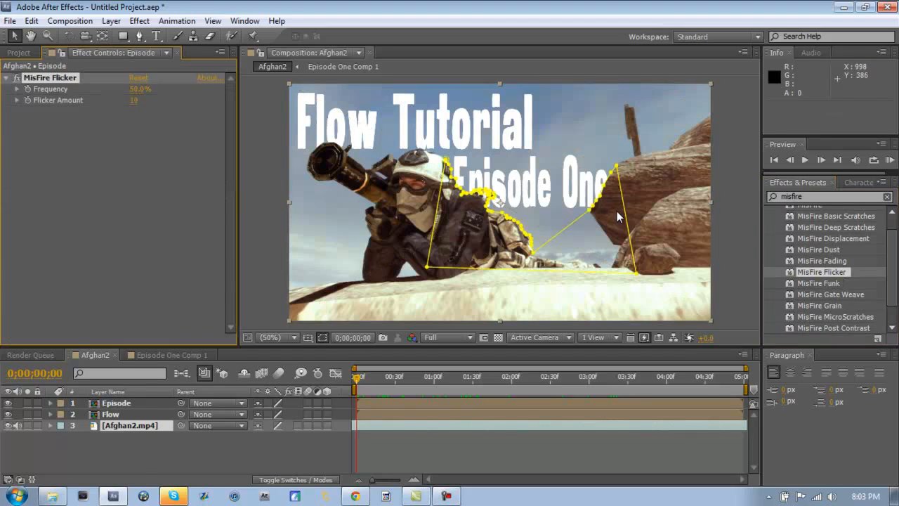
pyautogui.click(130, 425)
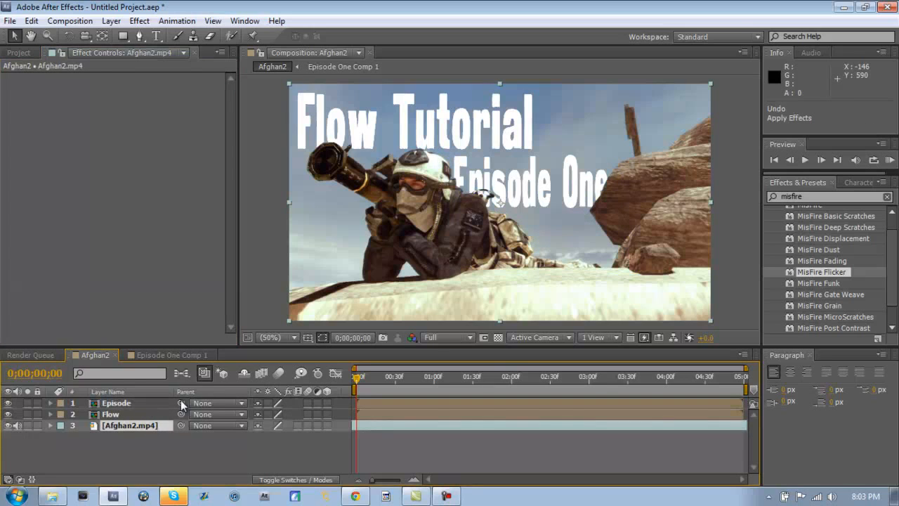
pyautogui.click(111, 20)
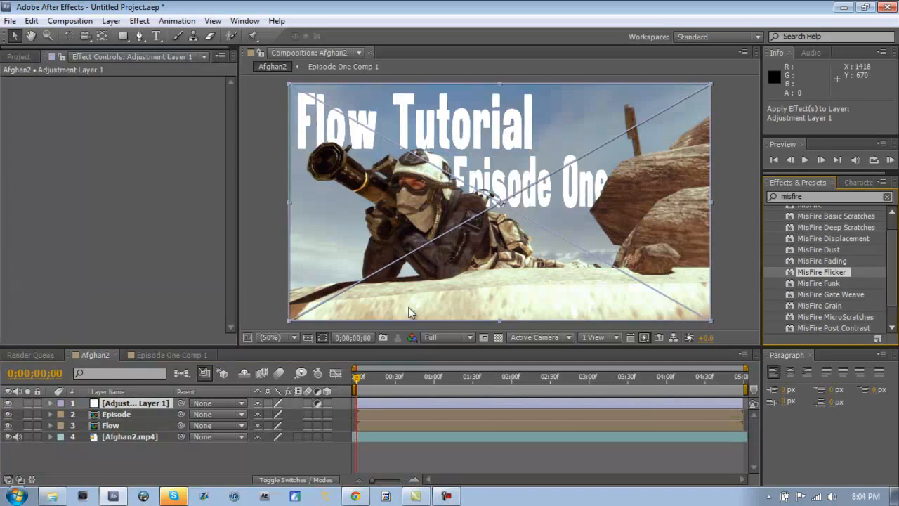
pyautogui.doubleClick(823, 271)
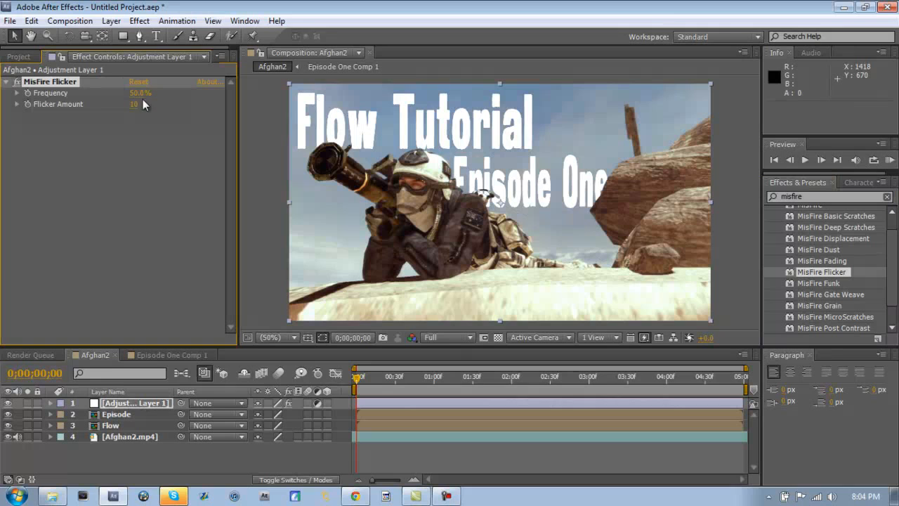
pyautogui.moveTo(140, 93); pyautogui.dragTo(165, 92)
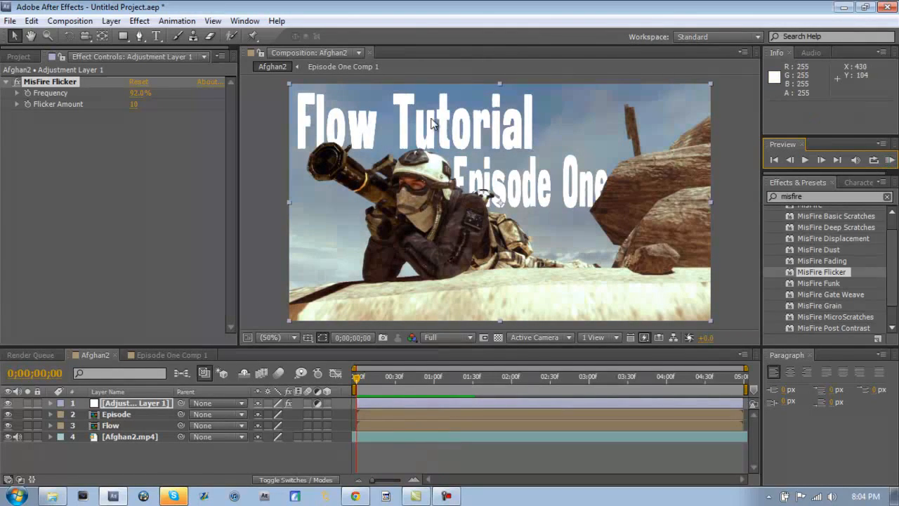
pyautogui.moveTo(123, 445)
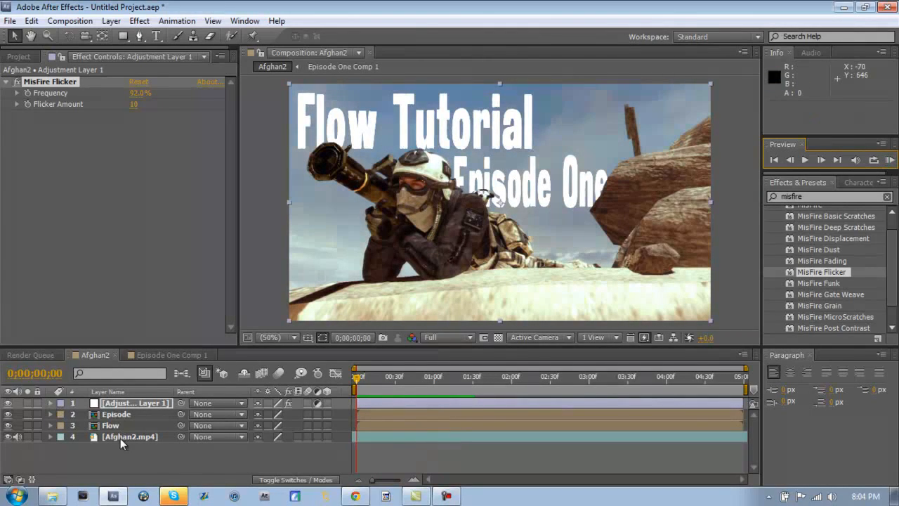
# Step: Pre-compose the Episode, Flow and Afghan2.mp4 layers into Pre-comp 1
pyautogui.click(129, 436)
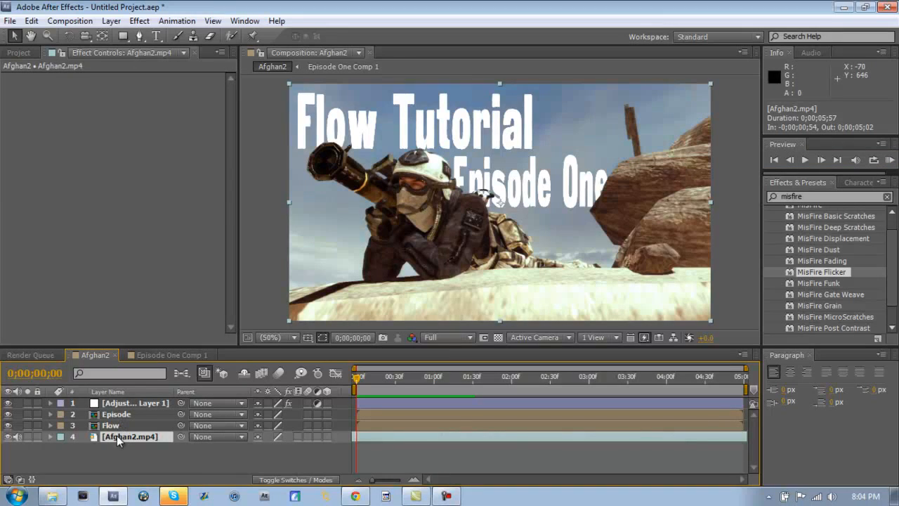
pyautogui.moveTo(123, 446)
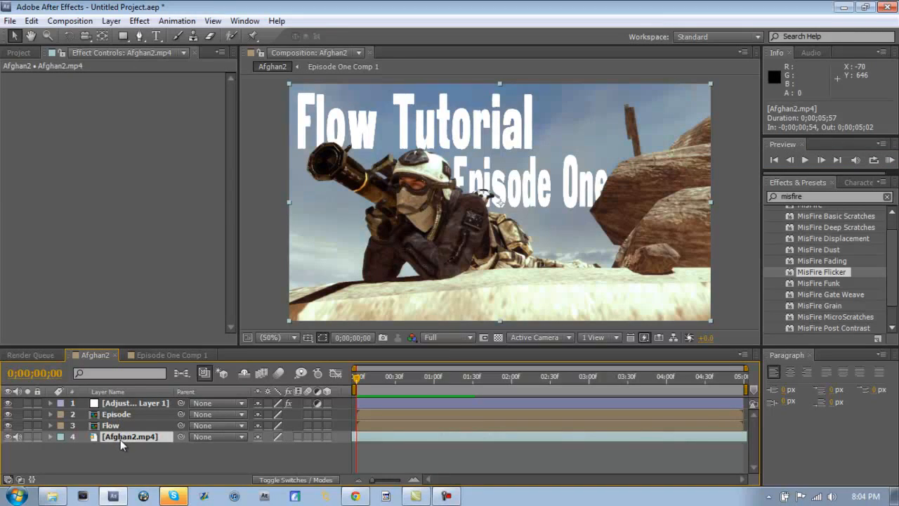
pyautogui.moveTo(130, 403)
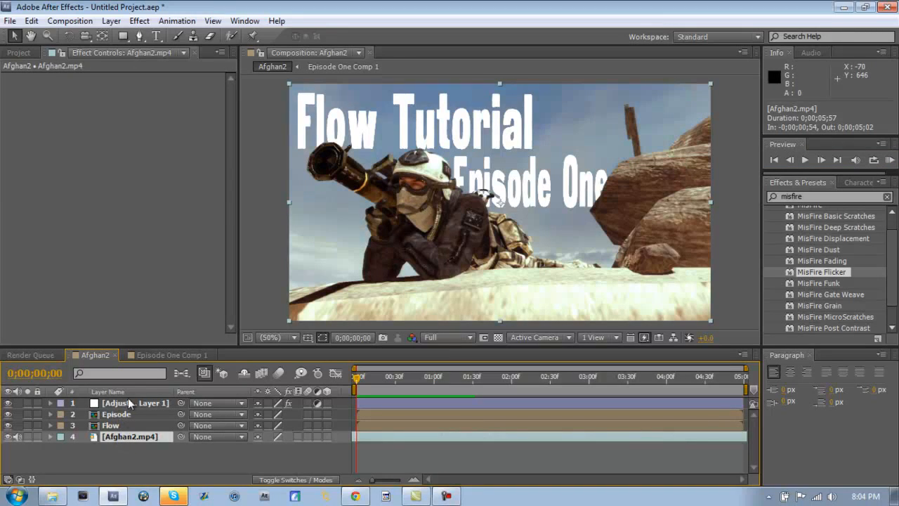
pyautogui.click(116, 413)
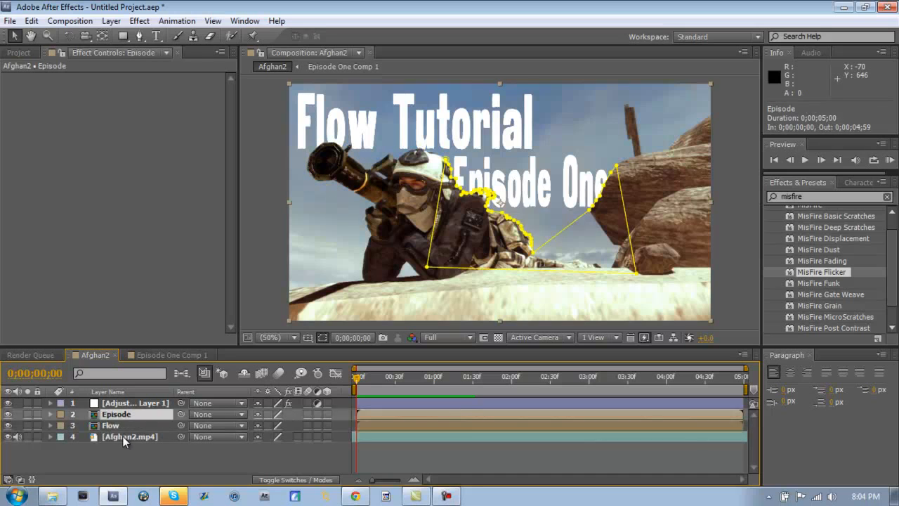
pyautogui.click(125, 437)
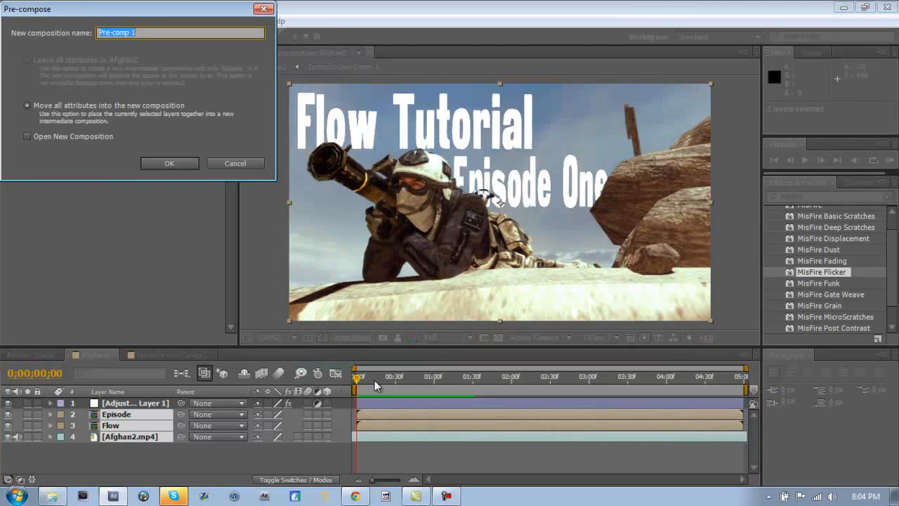
pyautogui.click(169, 163)
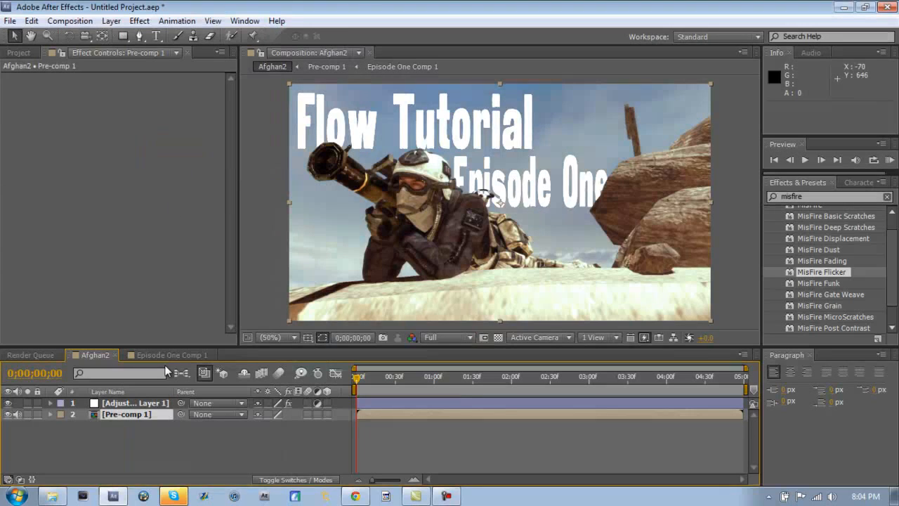
pyautogui.click(49, 415)
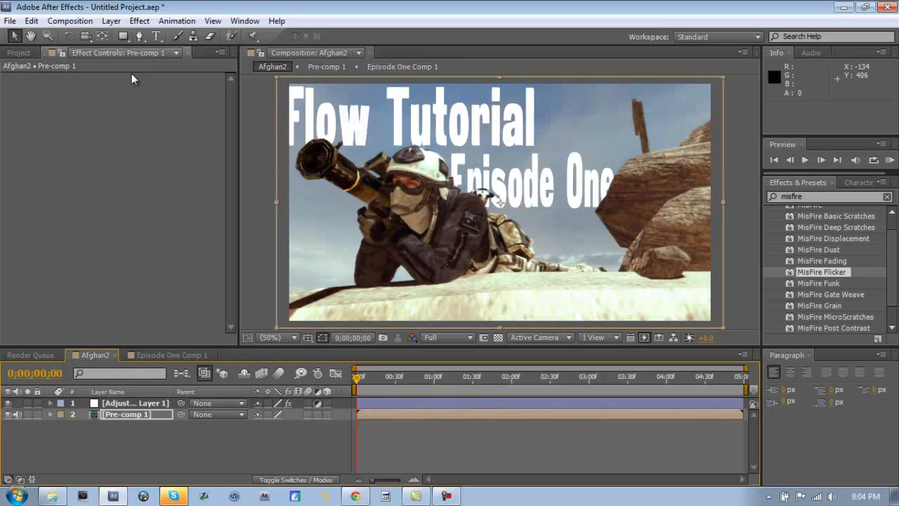
pyautogui.click(111, 20)
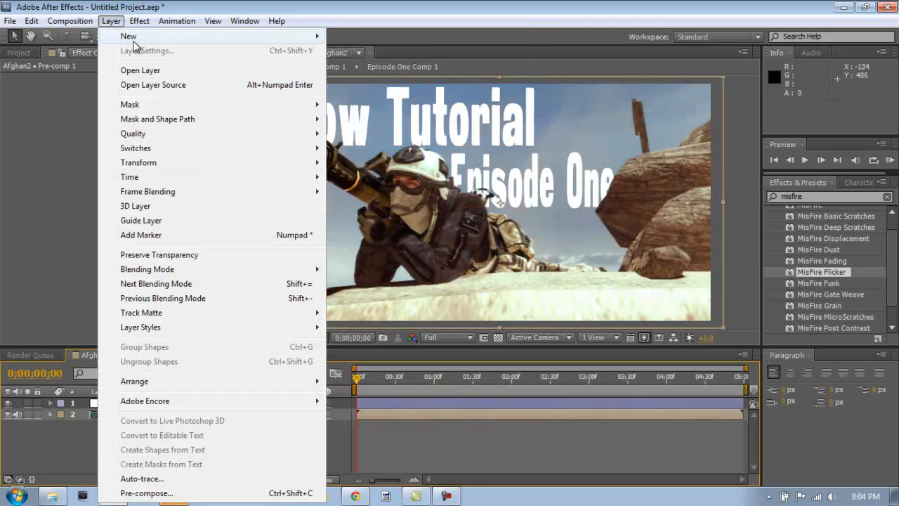
pyautogui.moveTo(128, 36)
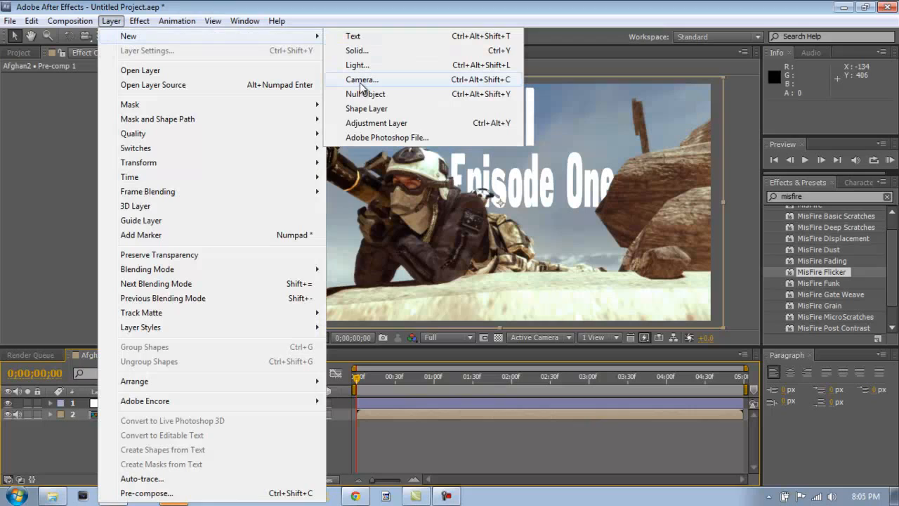
# Step: Add Camera 1 with default settings and Null 1 to the Afghan2 composition
pyautogui.click(359, 79)
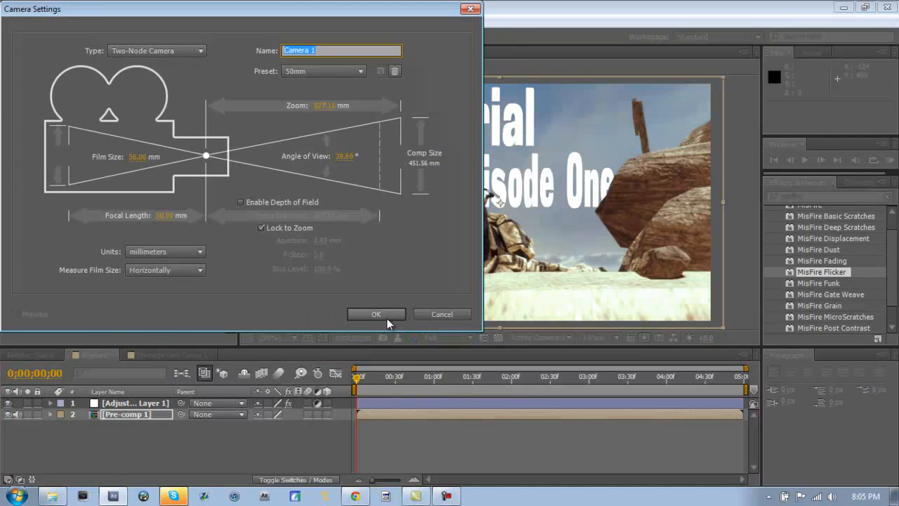
pyautogui.click(376, 314)
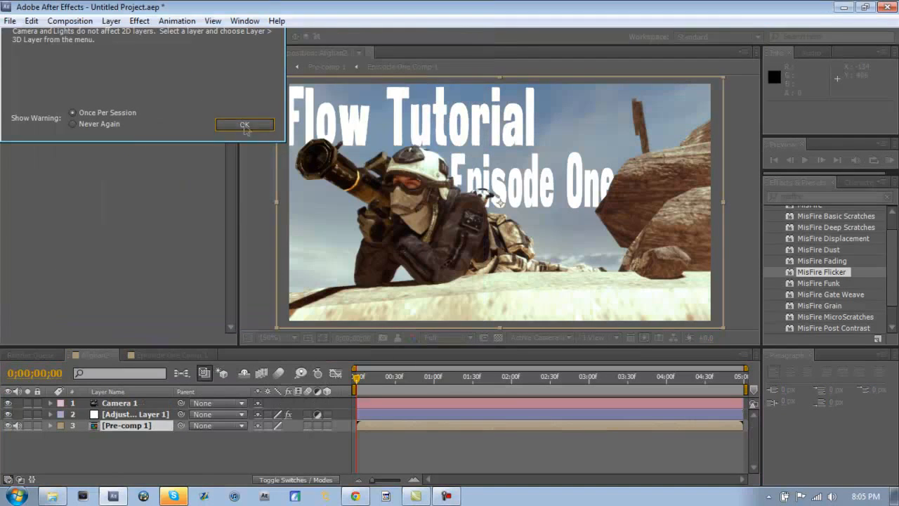
pyautogui.click(110, 21)
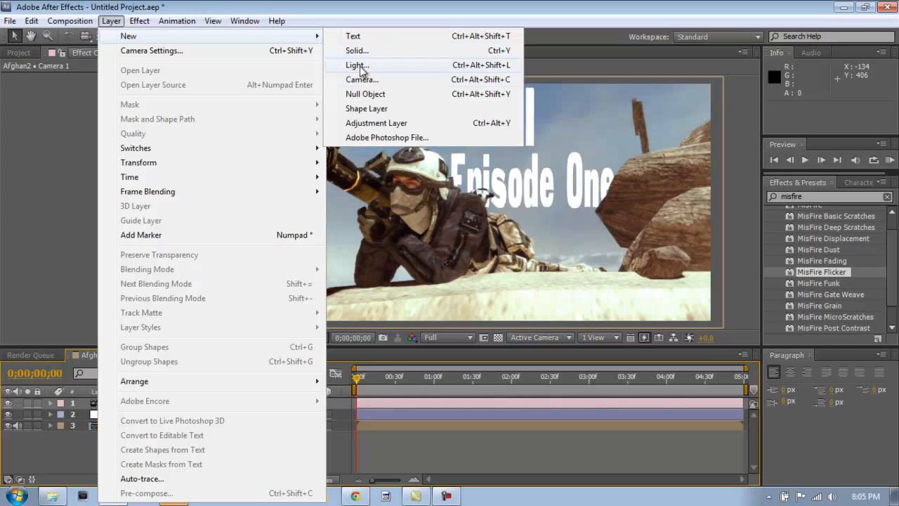
pyautogui.click(362, 79)
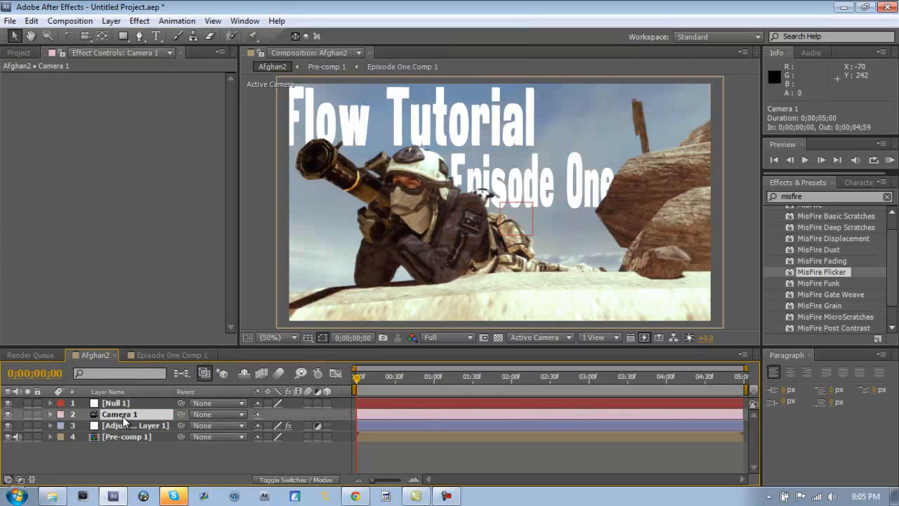
# Step: Give Camera 1's Position the expression wiggle(1,18)
pyautogui.click(49, 414)
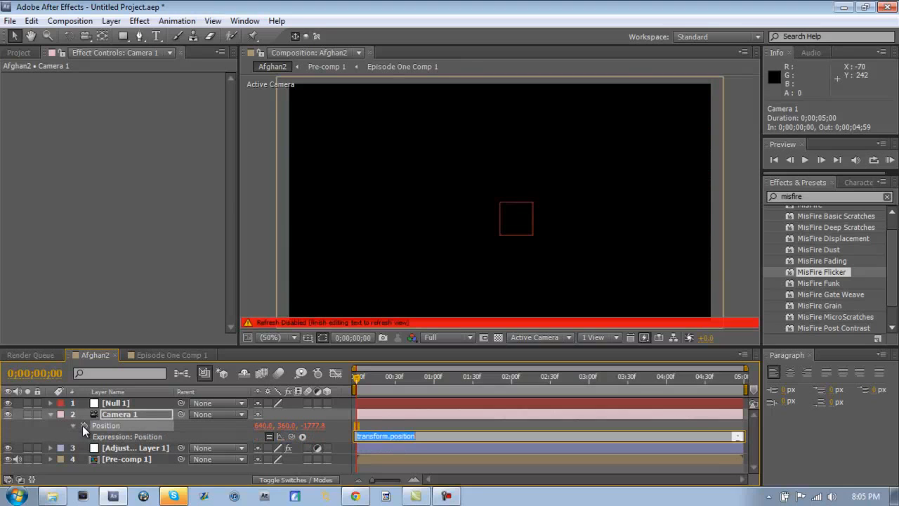
pyautogui.write('wiggle(')
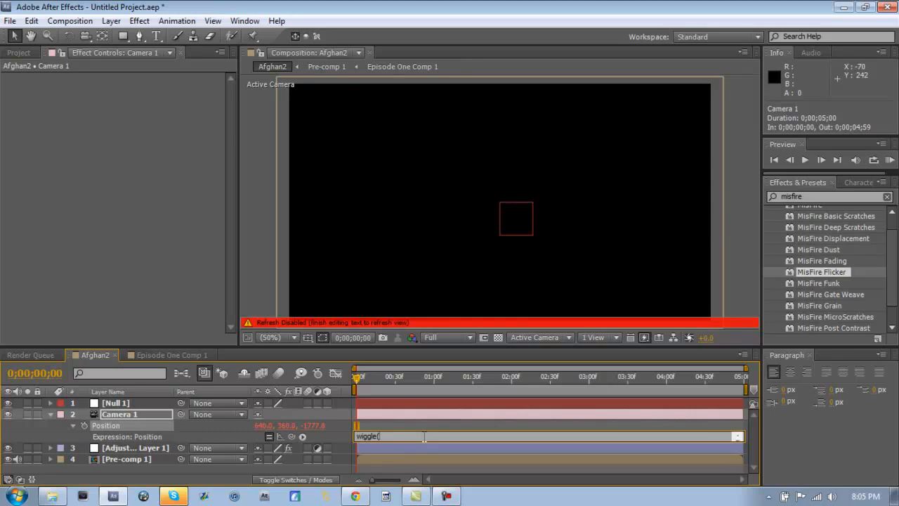
pyautogui.write('1,')
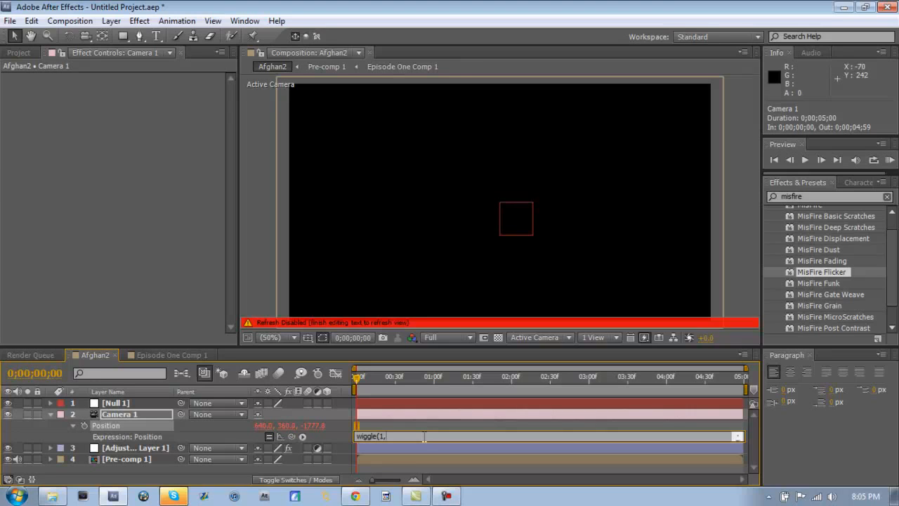
pyautogui.write('18')
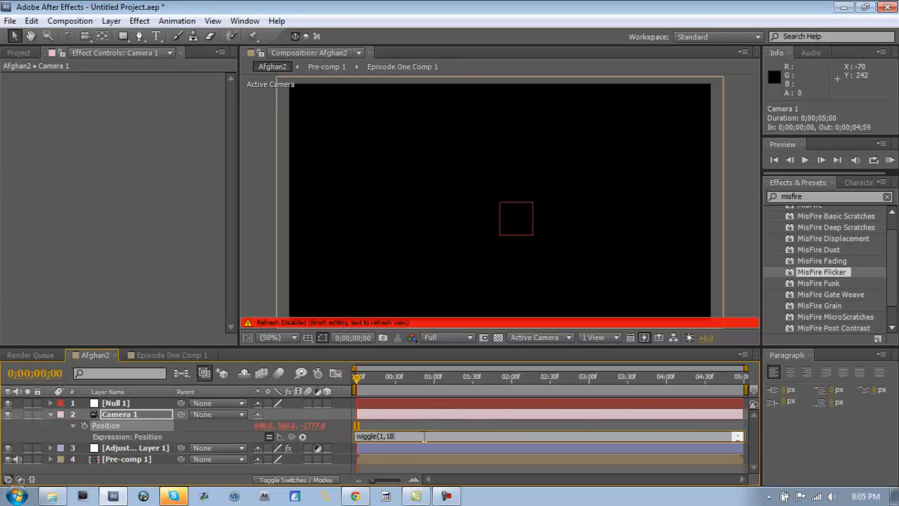
pyautogui.write(')')
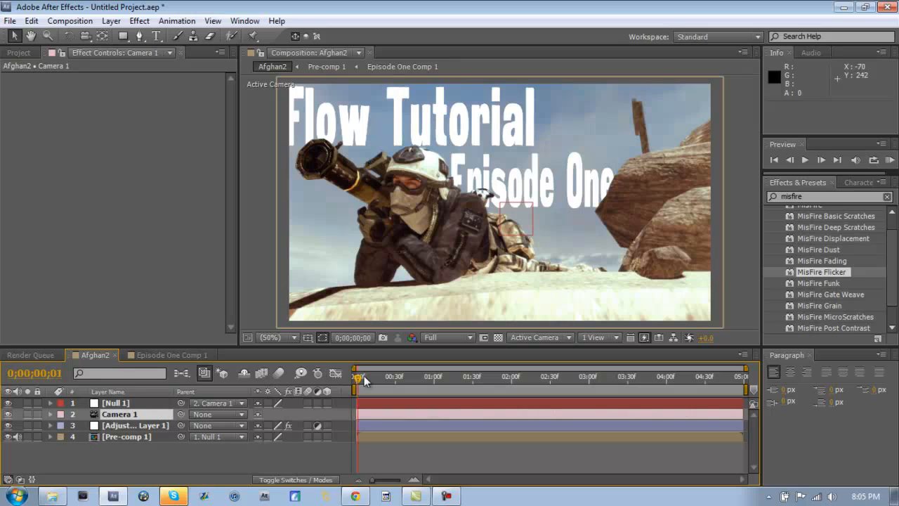
# Step: Preview the camera wiggle, then keyframe Pre-comp 1's Scale to reach 105% at one second
pyautogui.click(491, 377)
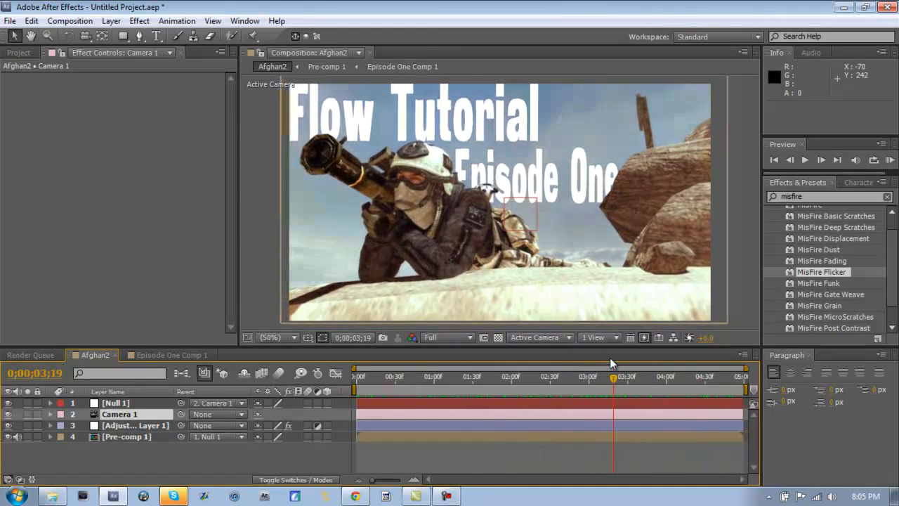
pyautogui.click(127, 437)
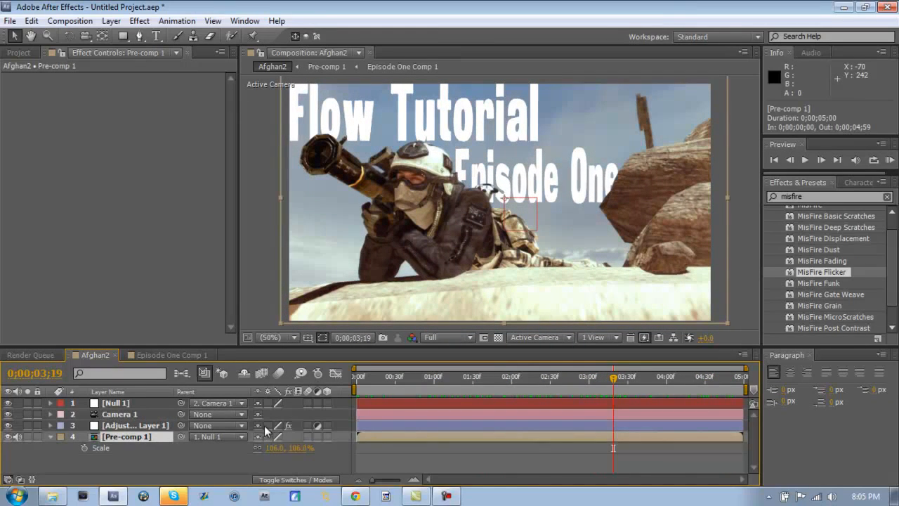
pyautogui.doubleClick(270, 448)
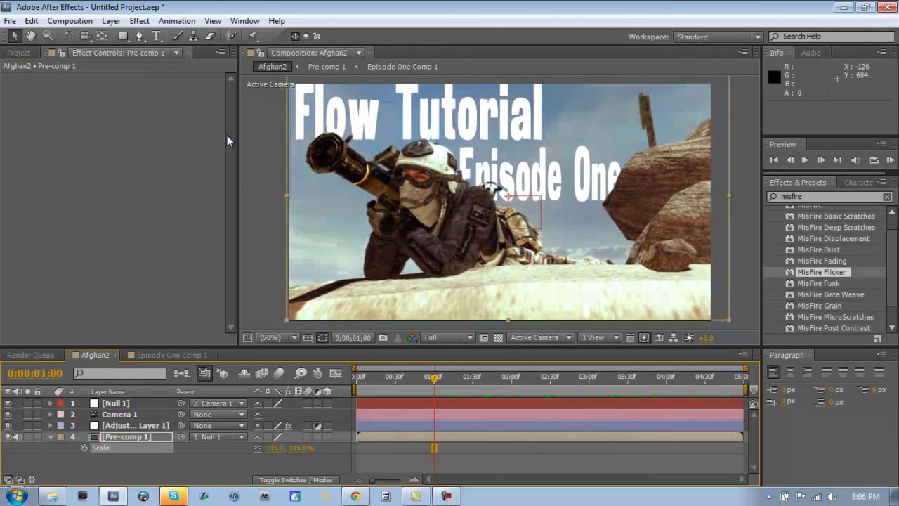
pyautogui.click(110, 20)
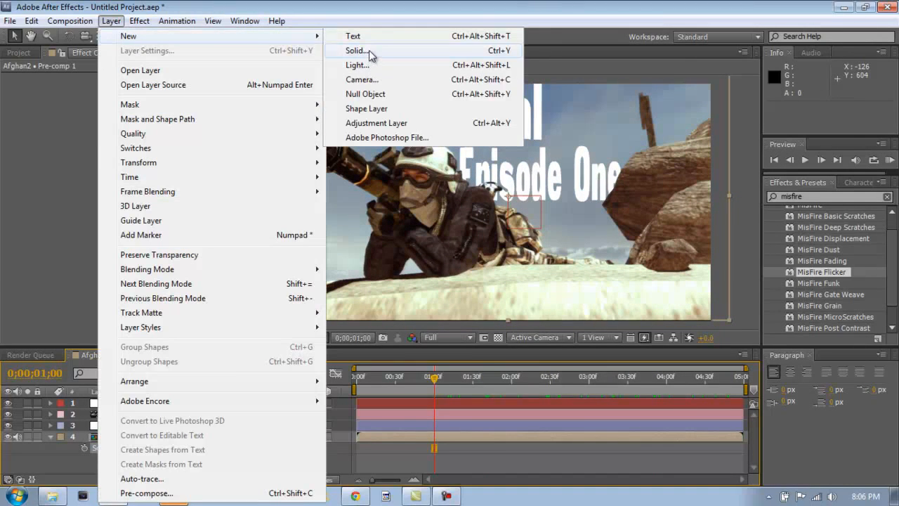
# Step: Create a new black solid layer
pyautogui.click(358, 50)
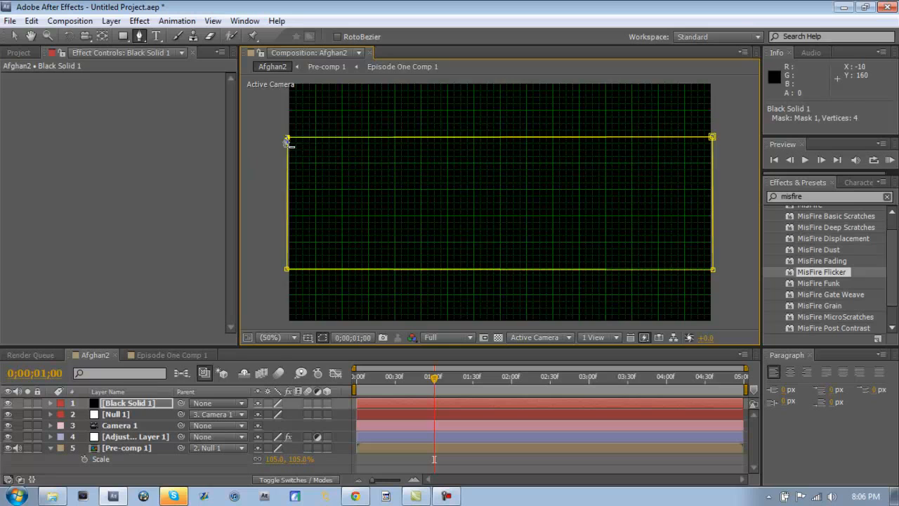
# Step: Hide the grid, set Mask 1 to Subtract, and keyframe Mask Expansion to 128 px
pyautogui.click(308, 337)
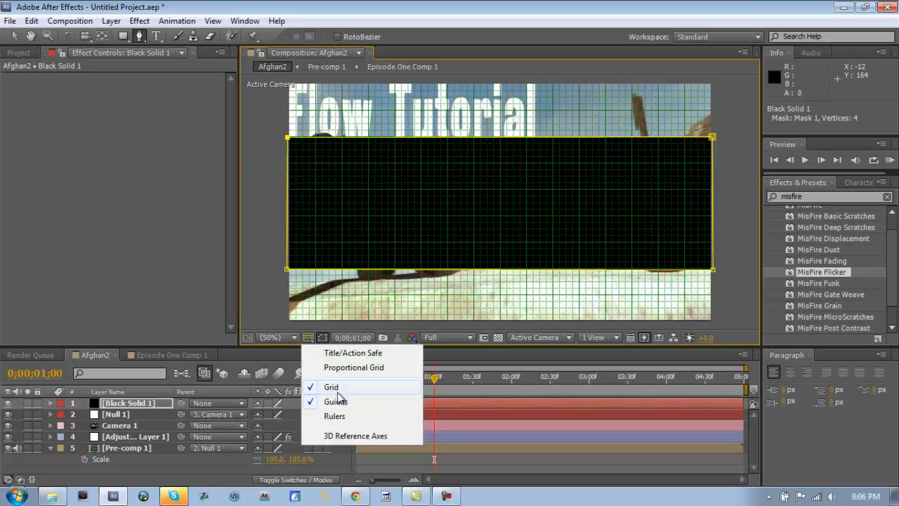
pyautogui.click(331, 387)
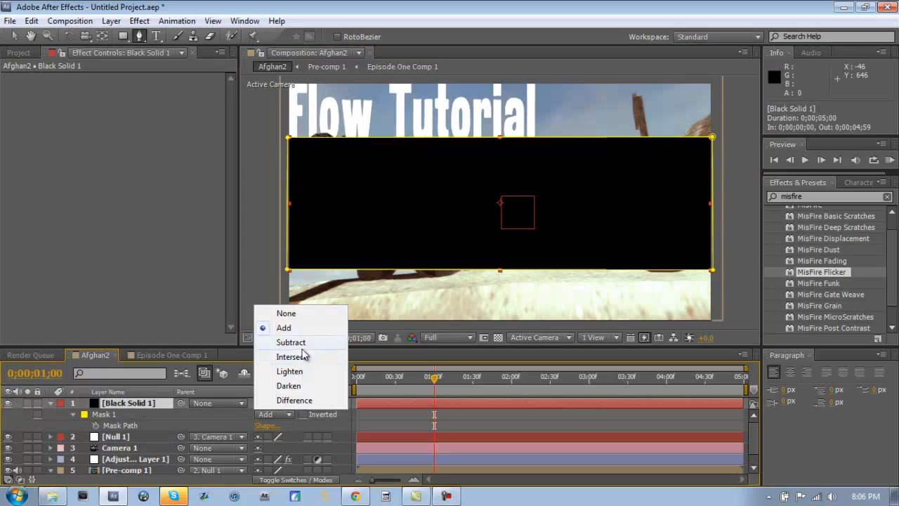
pyautogui.click(291, 342)
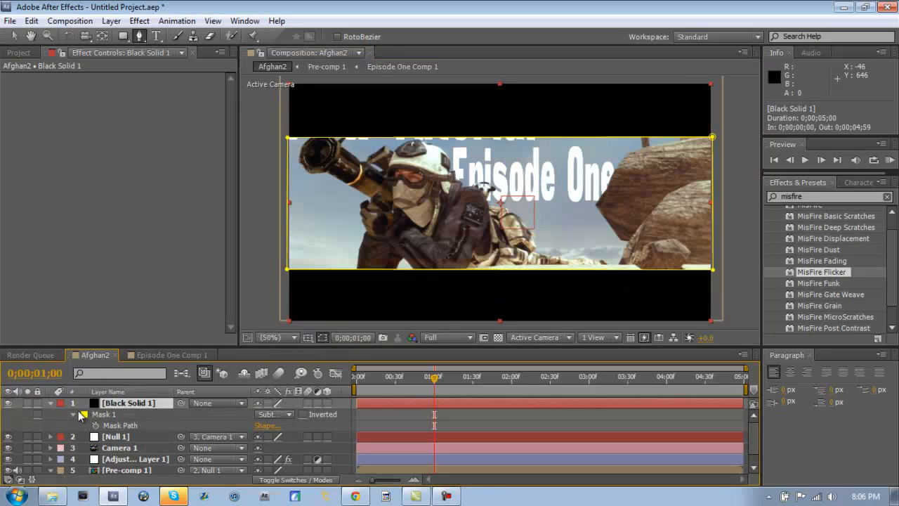
pyautogui.click(73, 414)
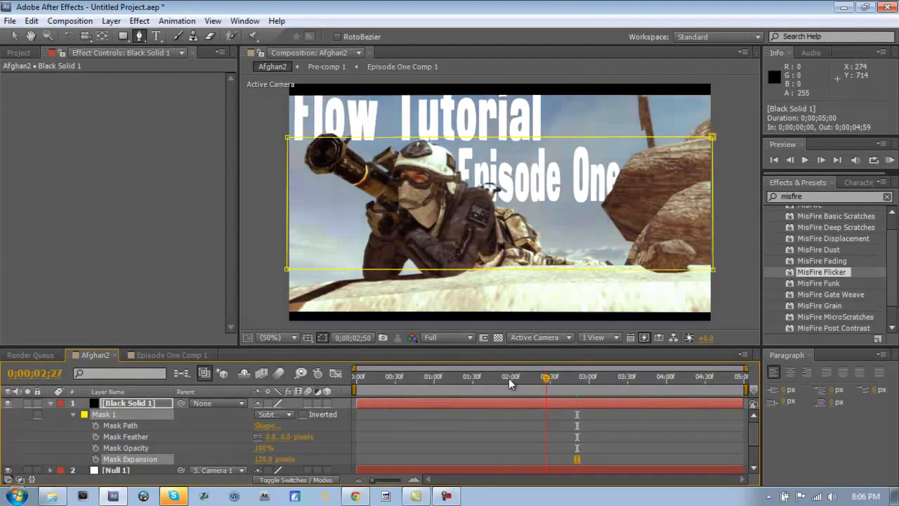
pyautogui.click(446, 376)
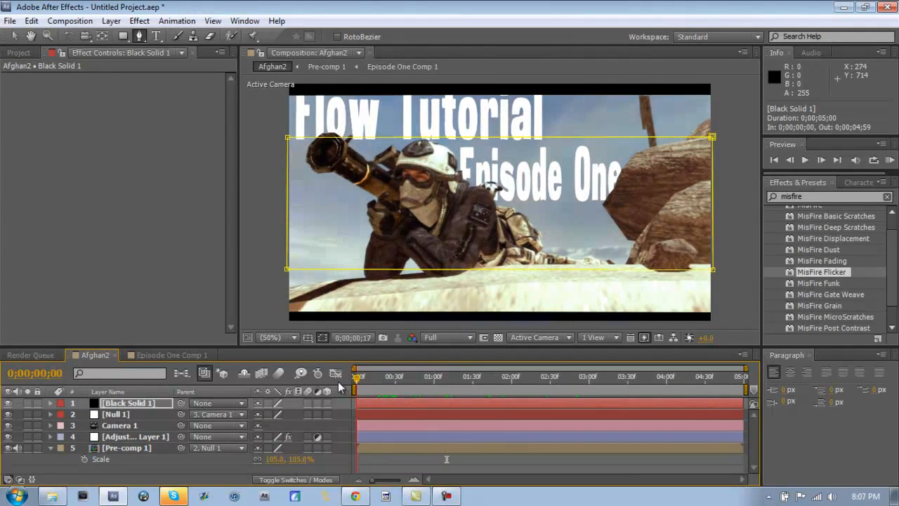
# Step: Apply Magic Bullet Looks to Adjustment Layer 1 and launch the Looks editor
pyautogui.click(138, 21)
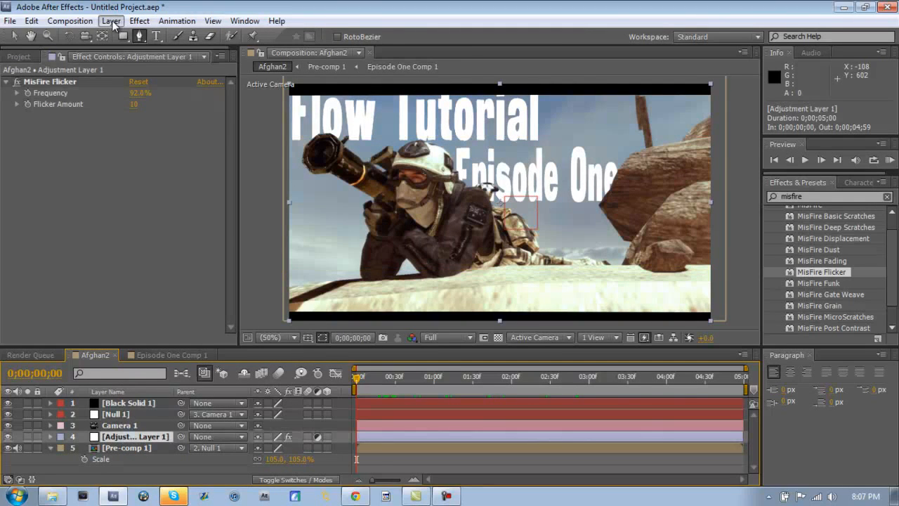
pyautogui.click(139, 21)
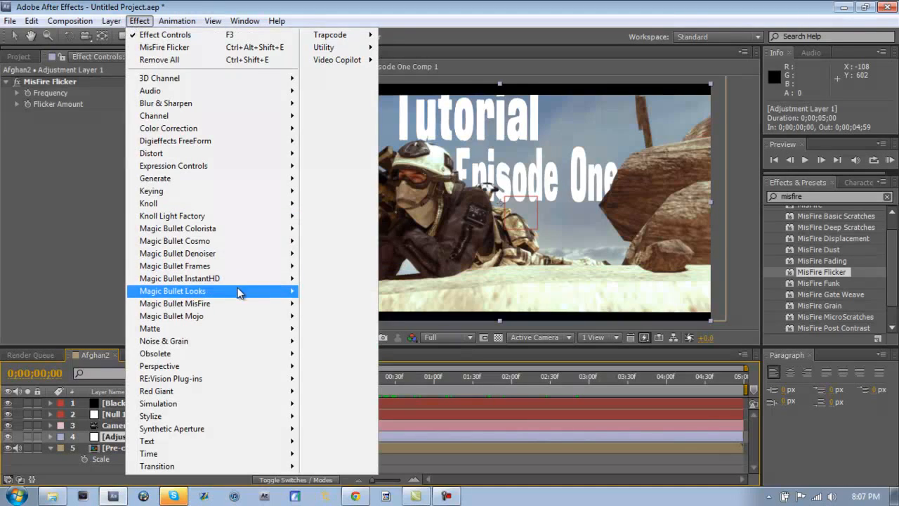
pyautogui.click(172, 291)
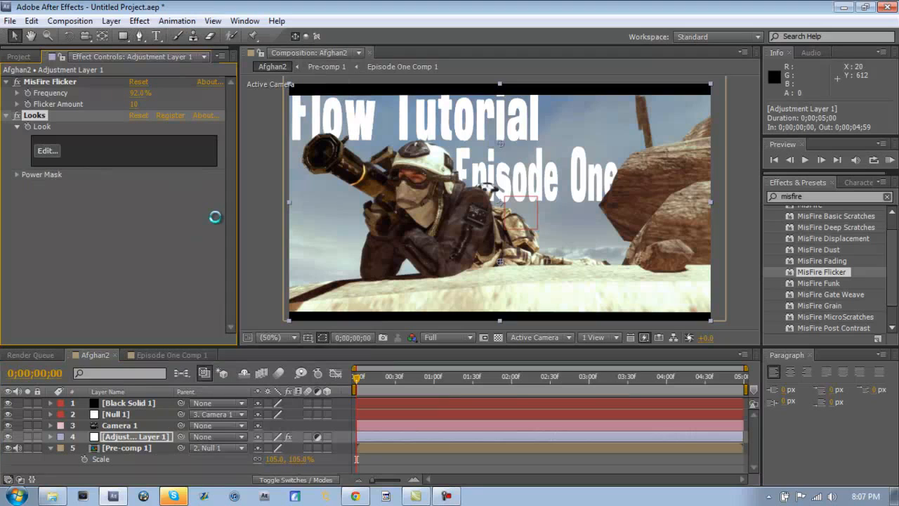
pyautogui.click(47, 150)
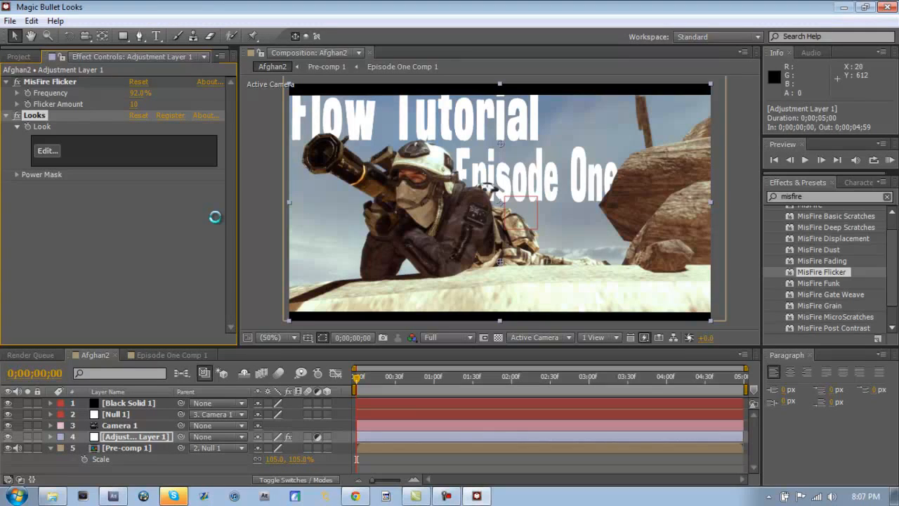
pyautogui.click(47, 150)
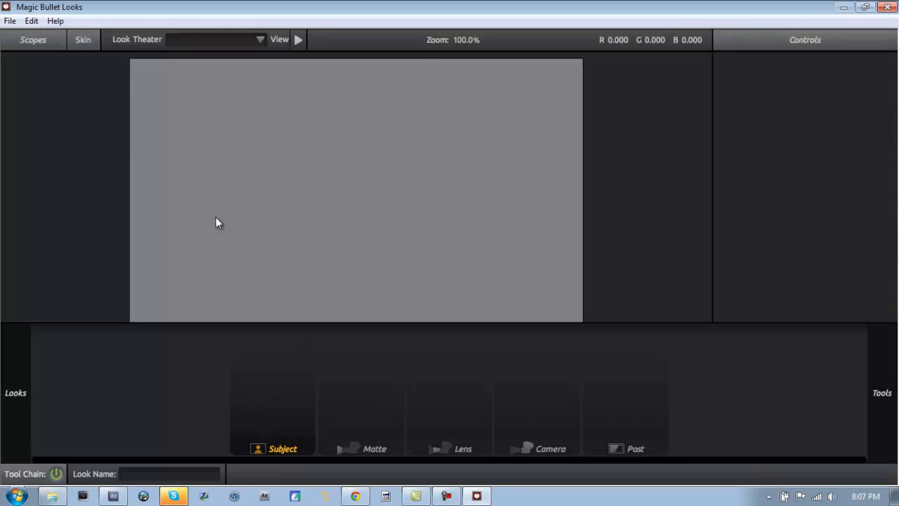
# Step: Open the preset looks library and scroll down through the Adonis collection
pyautogui.click(33, 40)
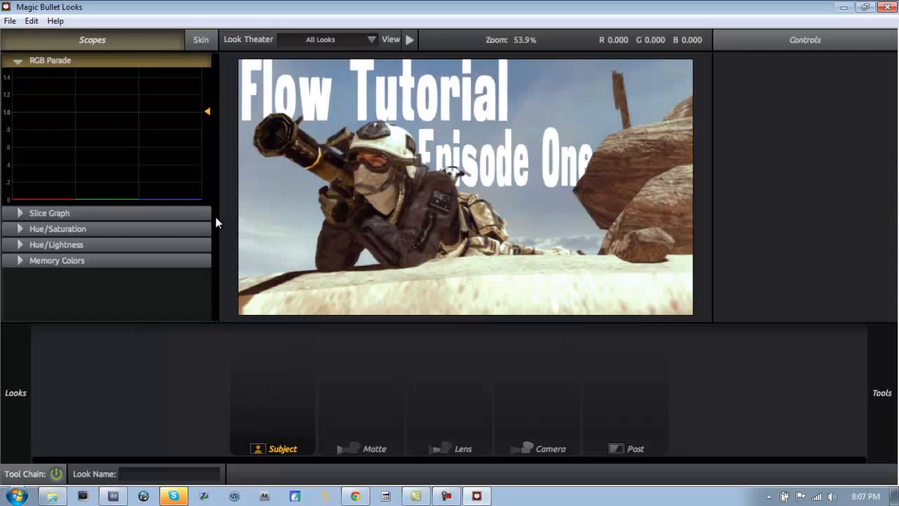
pyautogui.moveTo(19, 368)
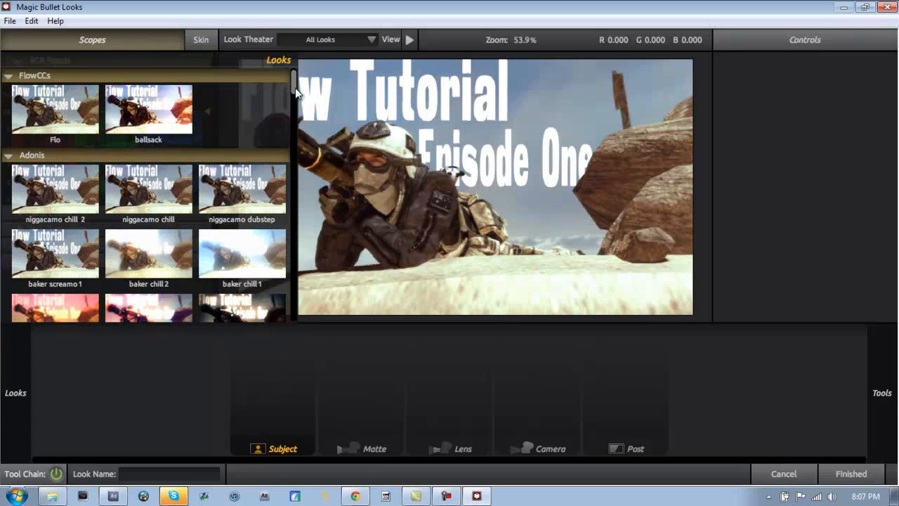
pyautogui.scroll(-3)
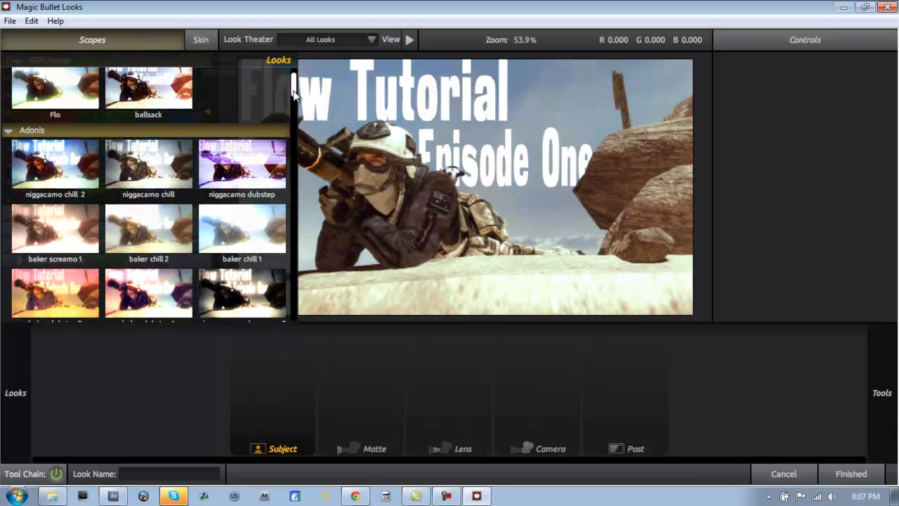
pyautogui.scroll(-3)
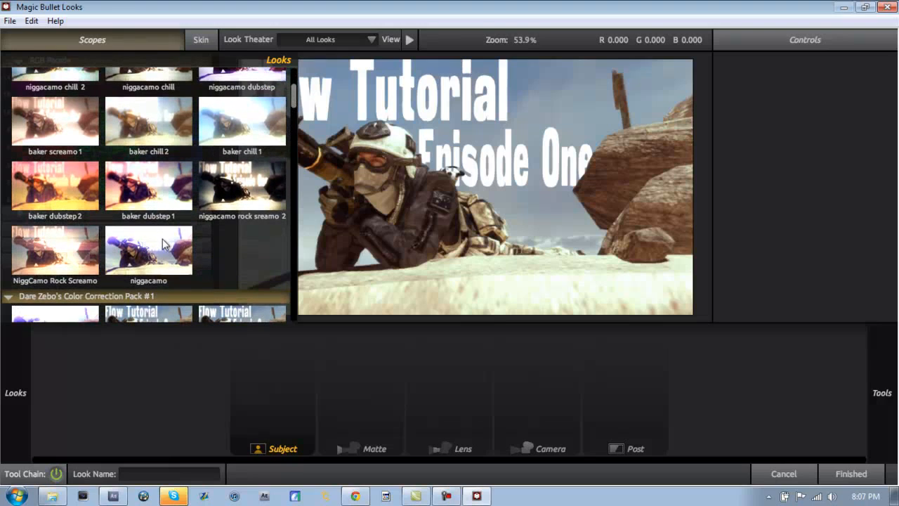
pyautogui.moveTo(288, 120)
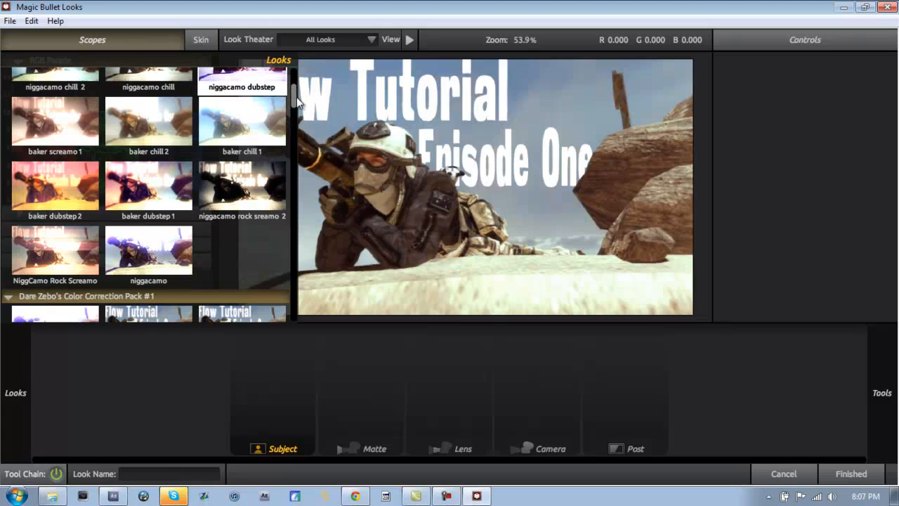
pyautogui.moveTo(295, 98)
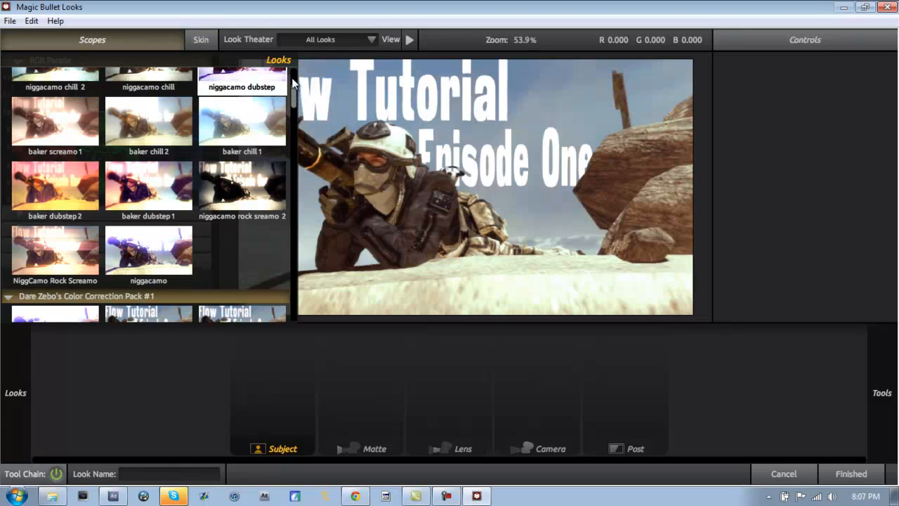
# Step: Try the purple dubstep and warm FlowCCs presets and inspect the first Diffusion tool's settings
pyautogui.click(241, 76)
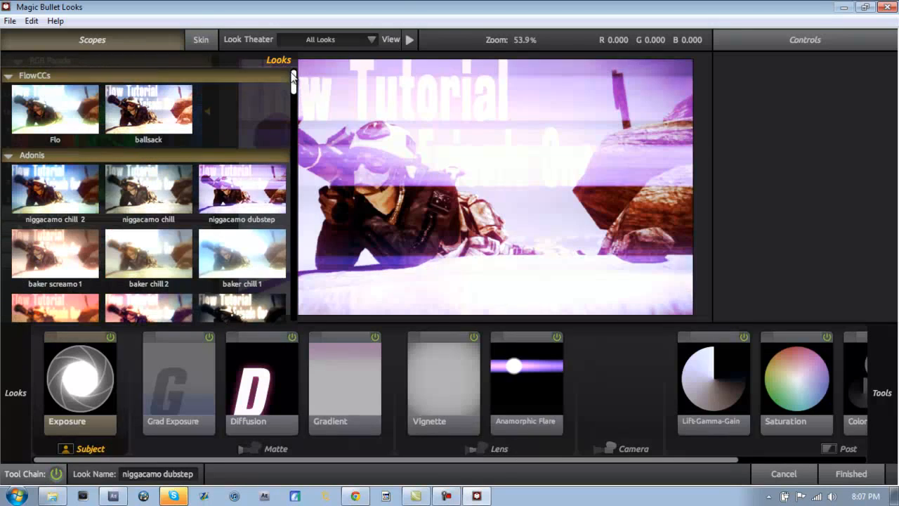
pyautogui.click(149, 107)
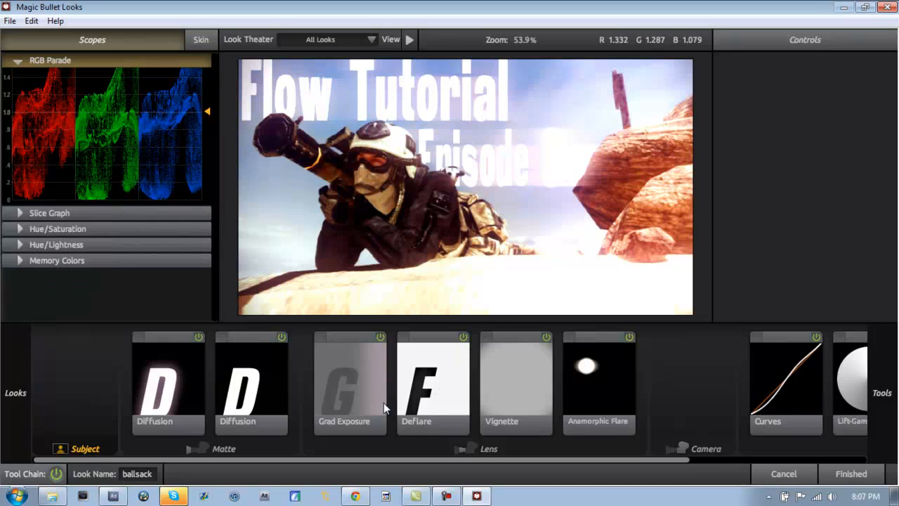
pyautogui.click(168, 383)
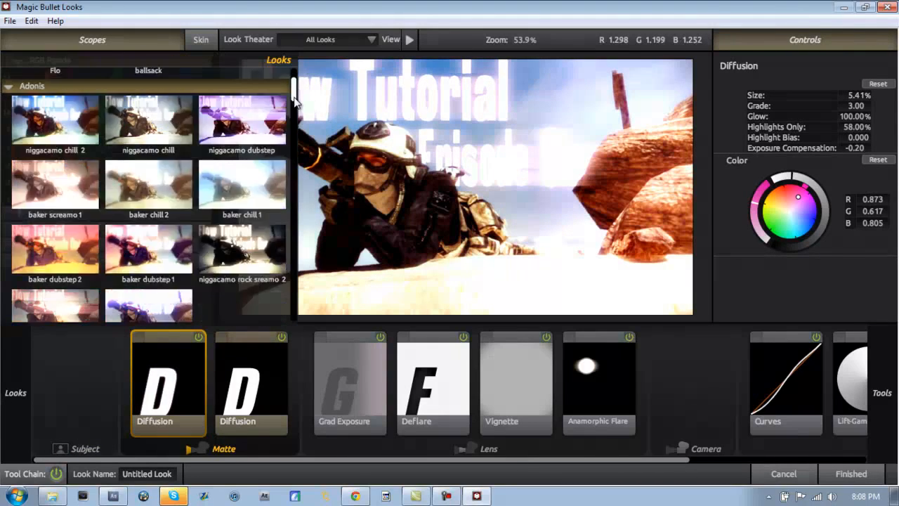
pyautogui.scroll(-3)
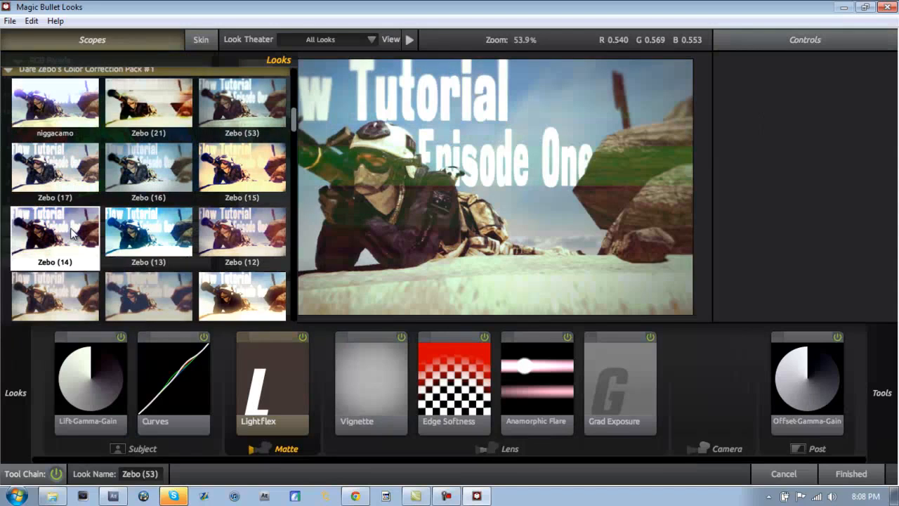
# Step: Compare the Zebo (14), (16), (53) and (21) looks in Magic Bullet Looks
pyautogui.click(54, 236)
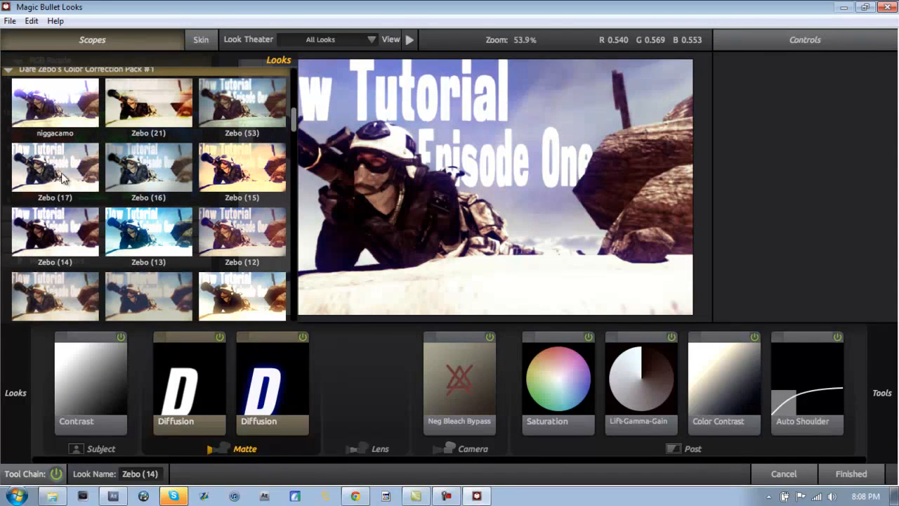
pyautogui.click(148, 168)
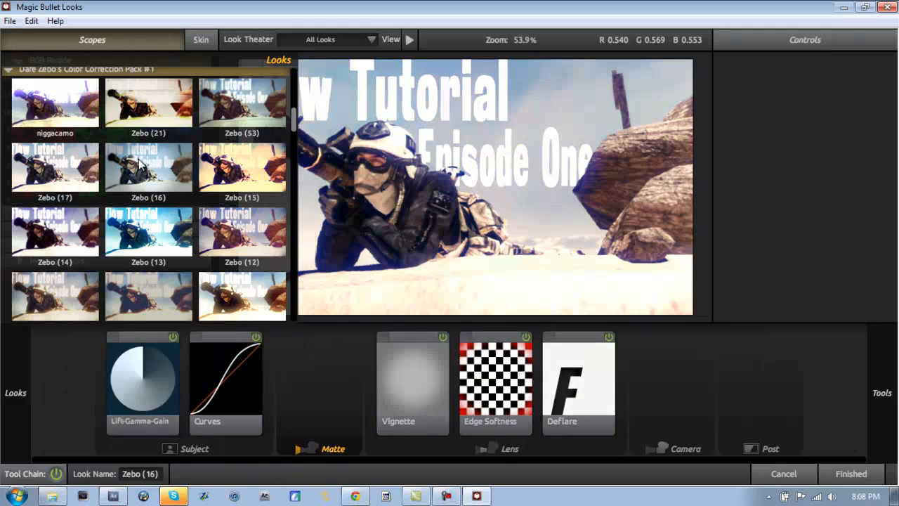
pyautogui.click(242, 103)
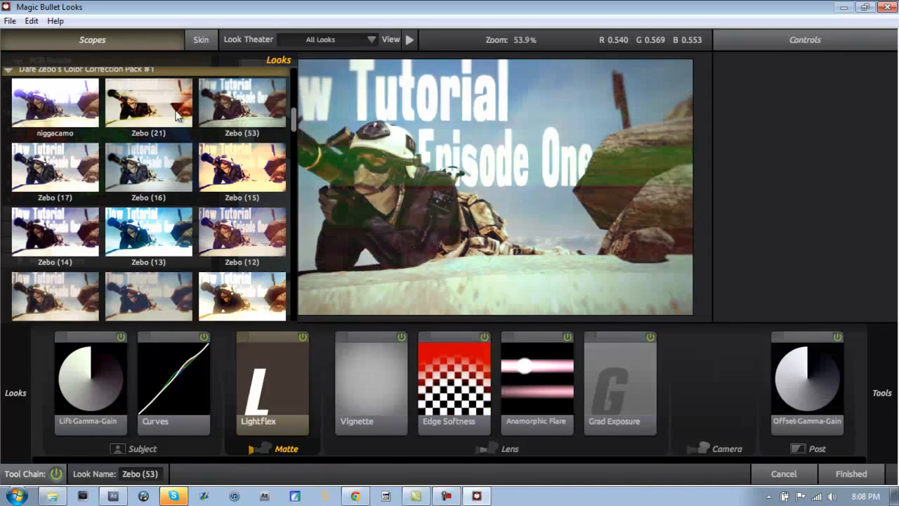
pyautogui.click(148, 102)
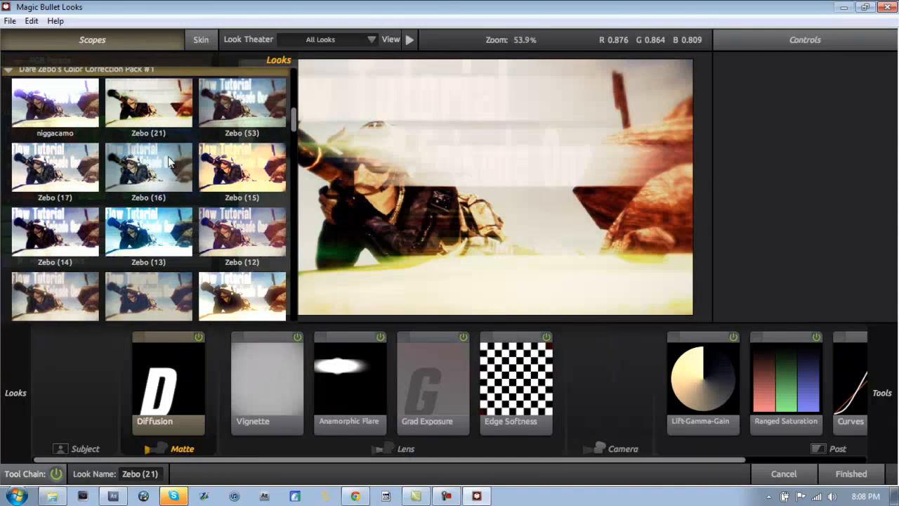
pyautogui.scroll(-3)
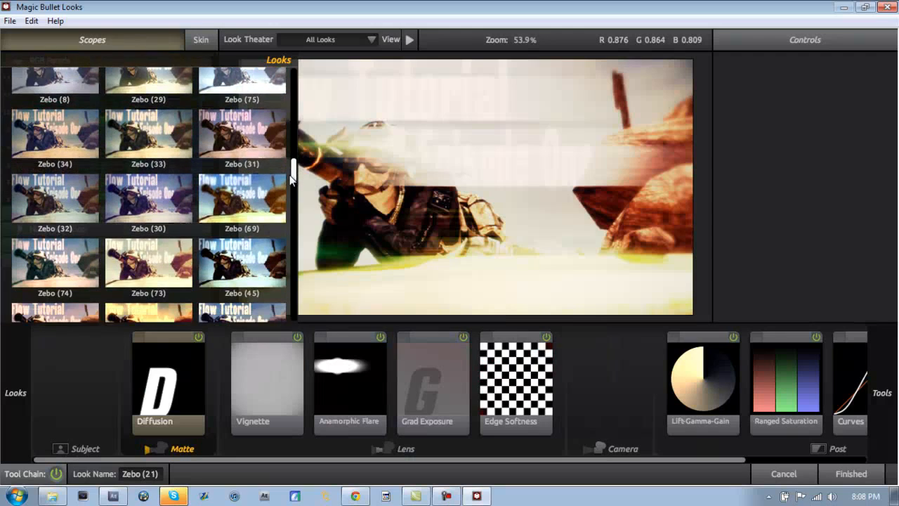
# Step: Apply Zebo (45), return to After Effects, and preview the graded clip at a later frame
pyautogui.click(242, 193)
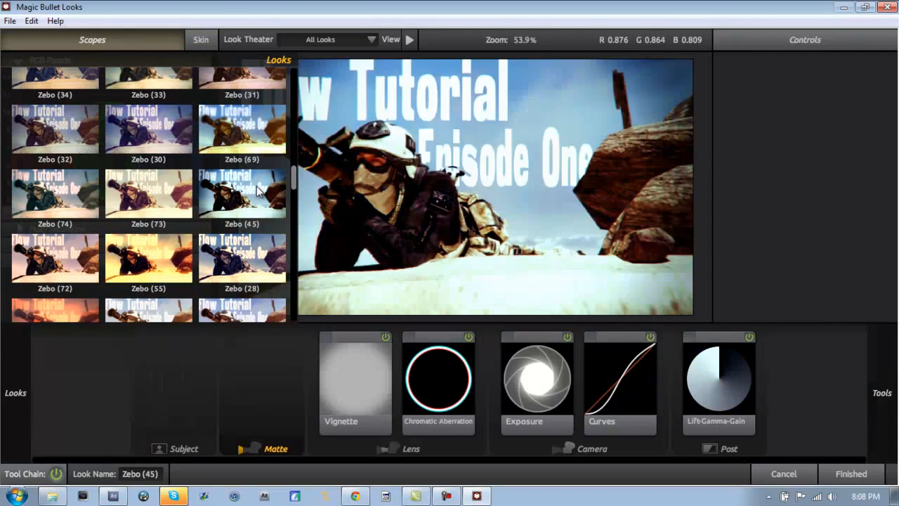
pyautogui.click(92, 39)
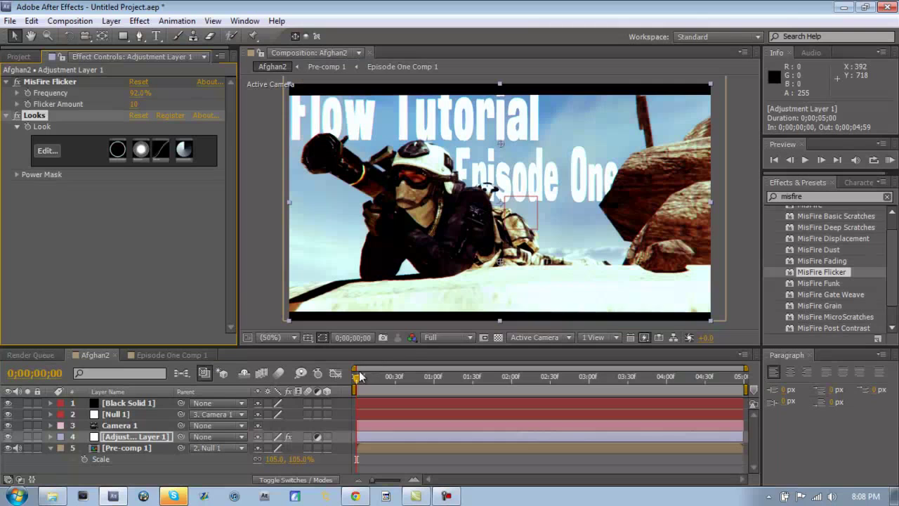
pyautogui.click(450, 376)
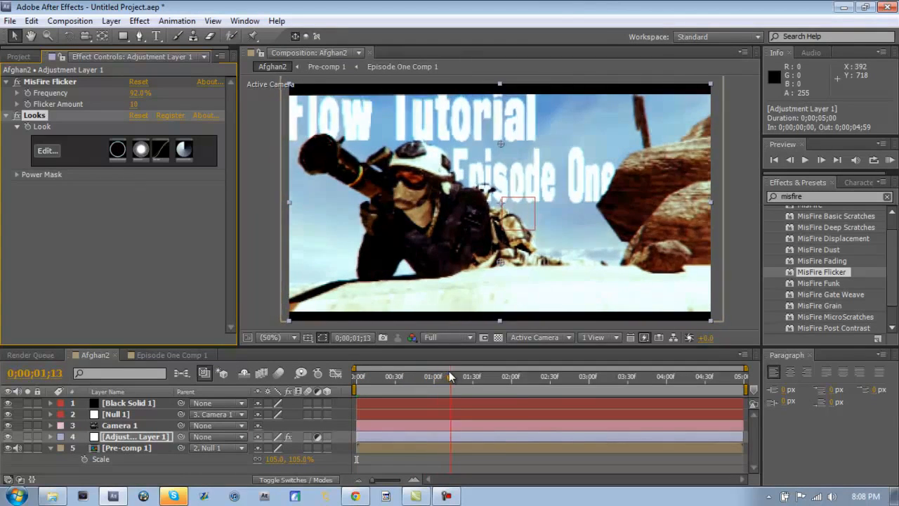